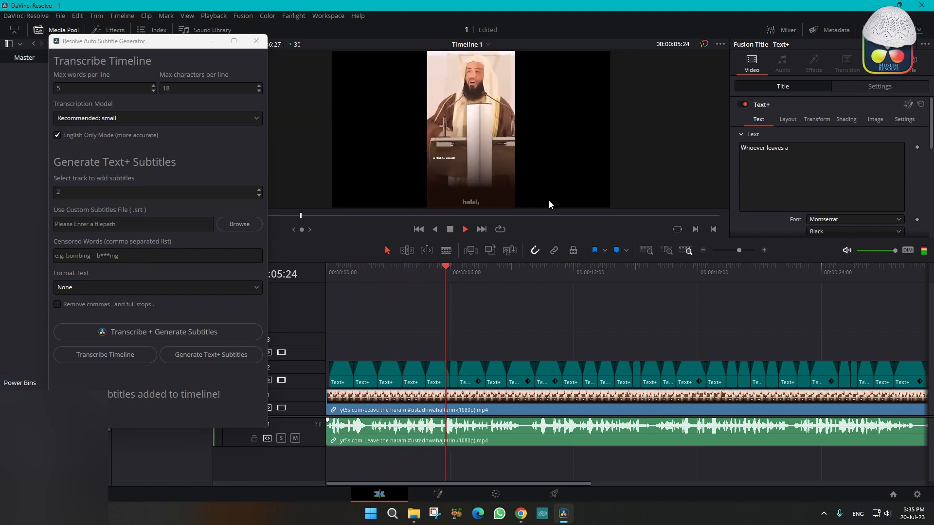
# Scroll the auto-subs README to Important Notes and select the Python version '3.10.11'.
pyautogui.click(464, 228)
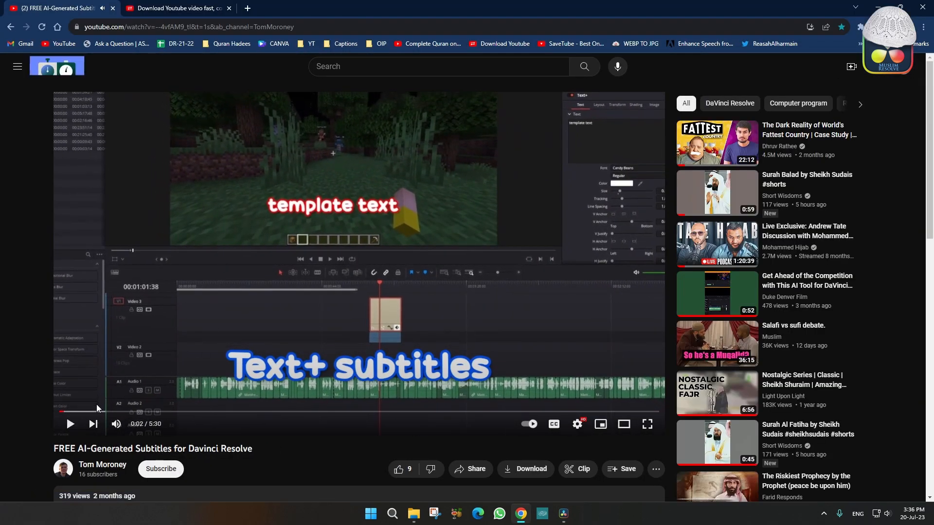
pyautogui.moveTo(247, 350)
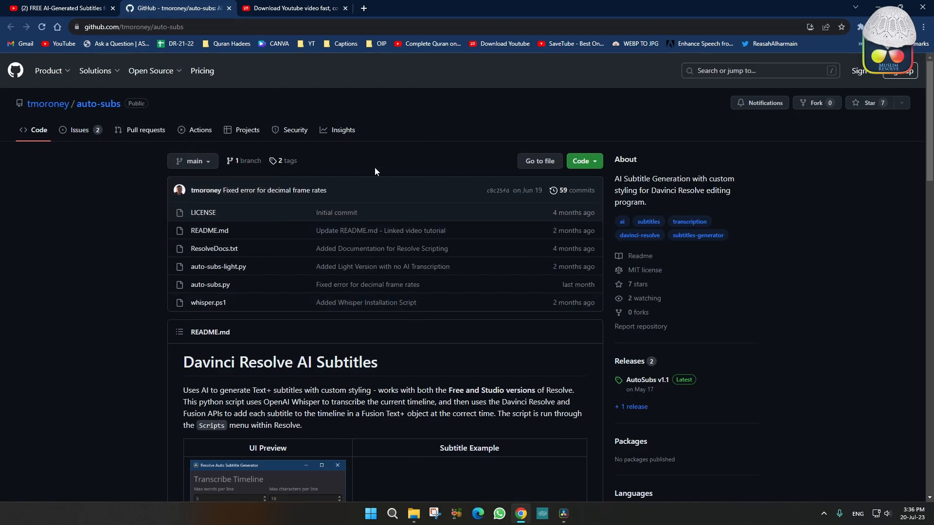
pyautogui.scroll(-3)
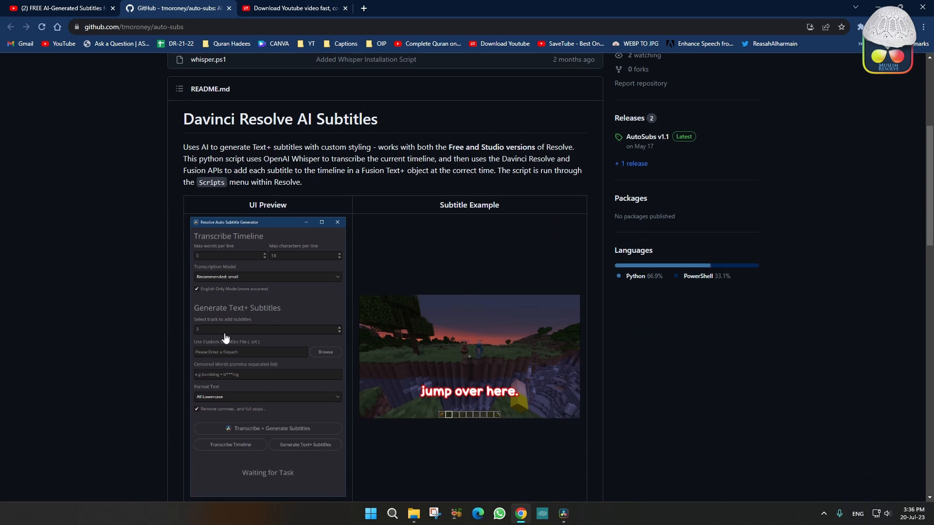
pyautogui.scroll(-3)
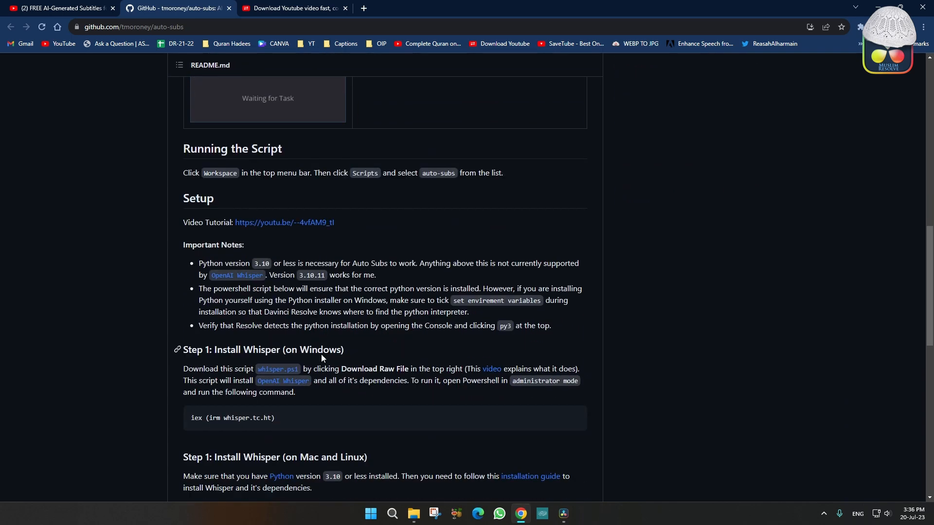
pyautogui.scroll(-3)
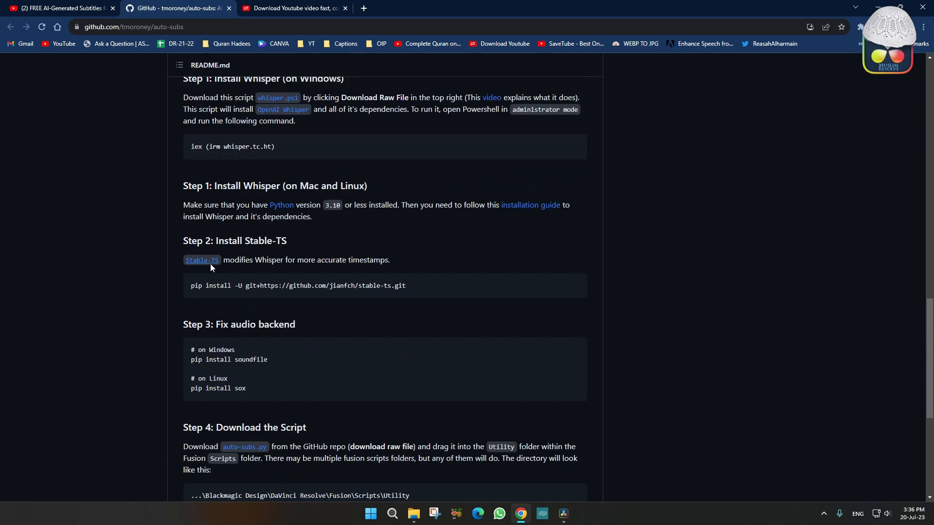
pyautogui.scroll(-3)
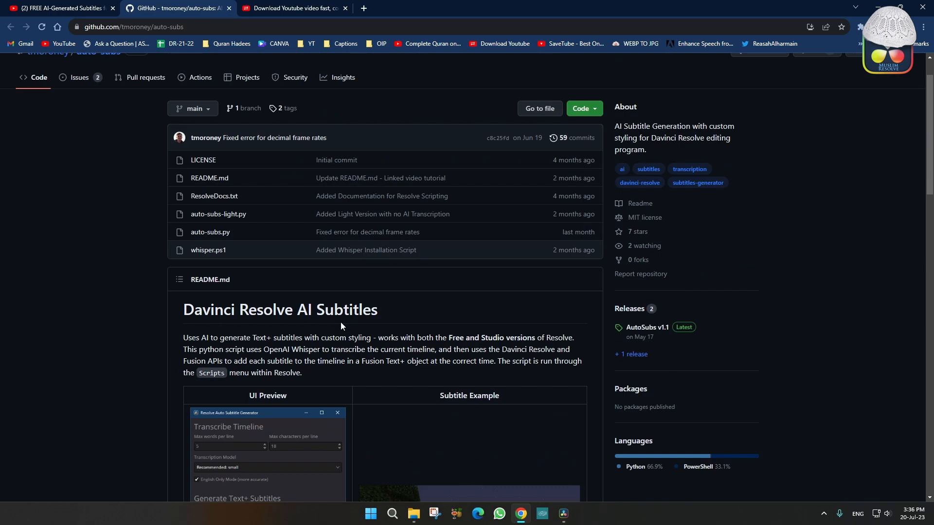
pyautogui.scroll(-3)
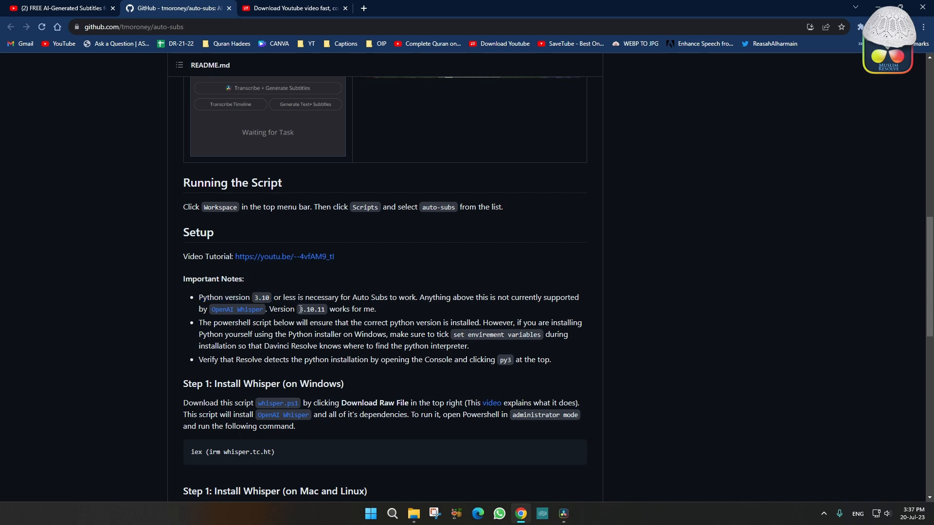
pyautogui.doubleClick(311, 310)
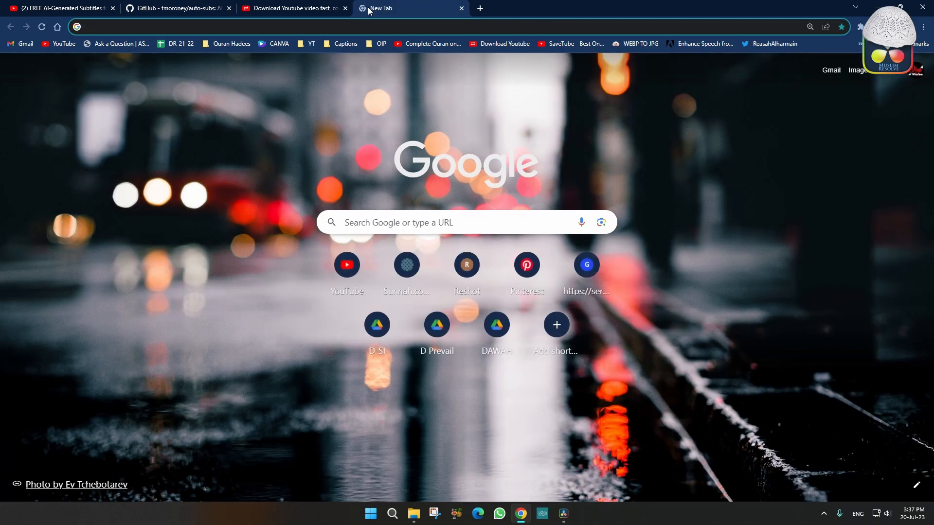
# Search 'python version 3.10.11 download' and open the Python 3.10.11 release page.
pyautogui.write('pyt')
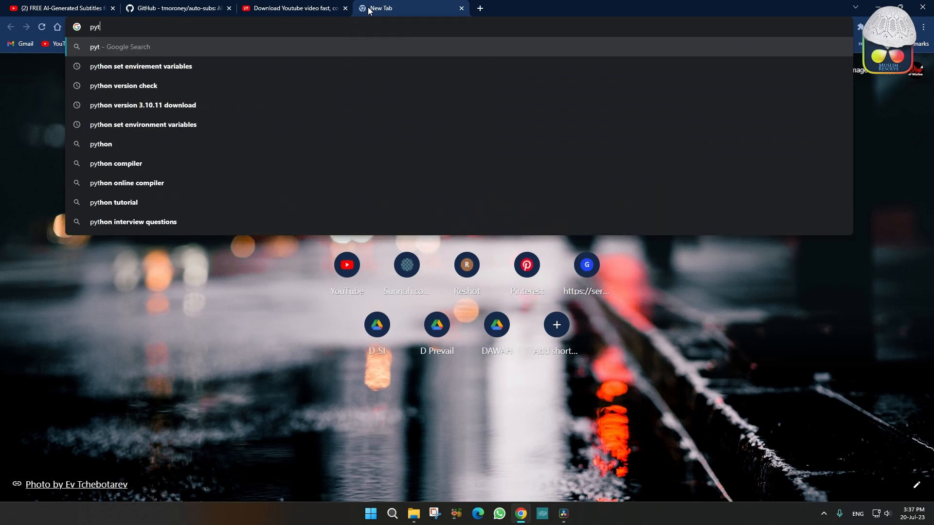
pyautogui.click(142, 105)
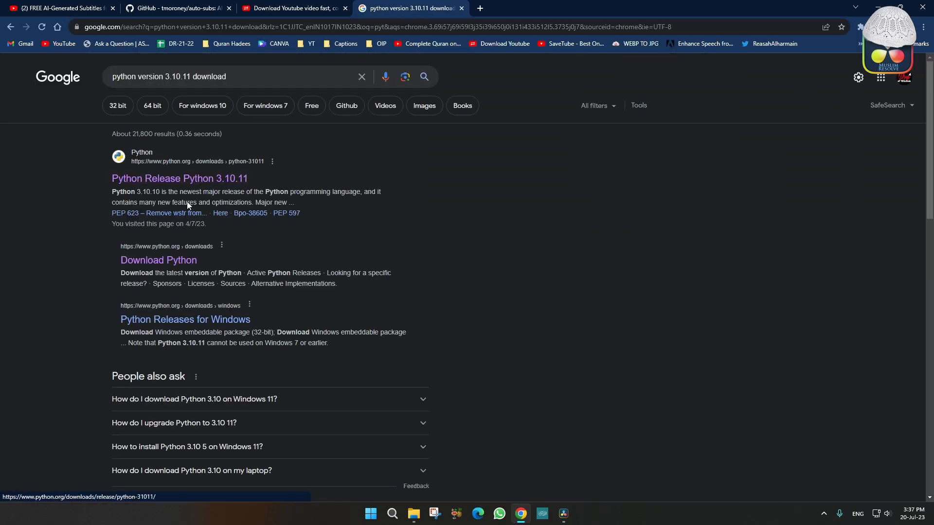
pyautogui.click(179, 178)
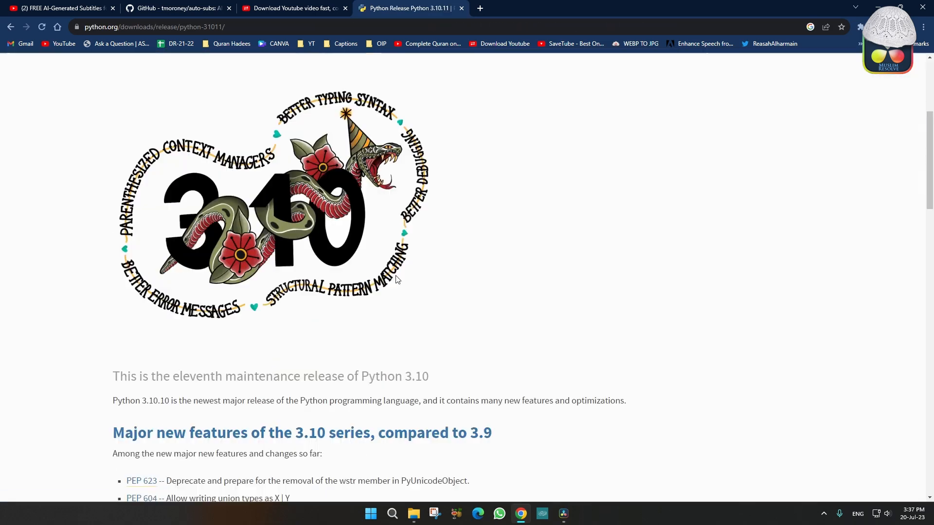
# Download the Windows installer (64-bit) from the release page's Files list.
pyautogui.scroll(-3)
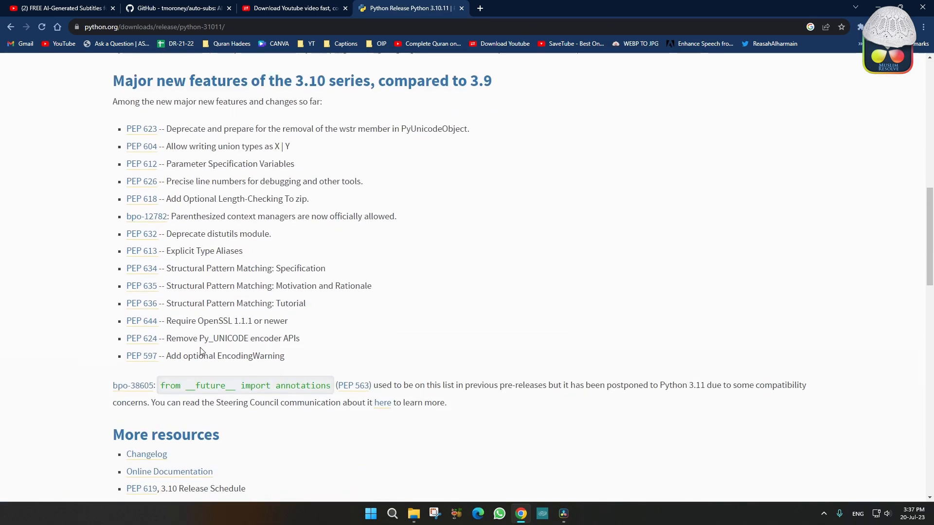
pyautogui.scroll(-3)
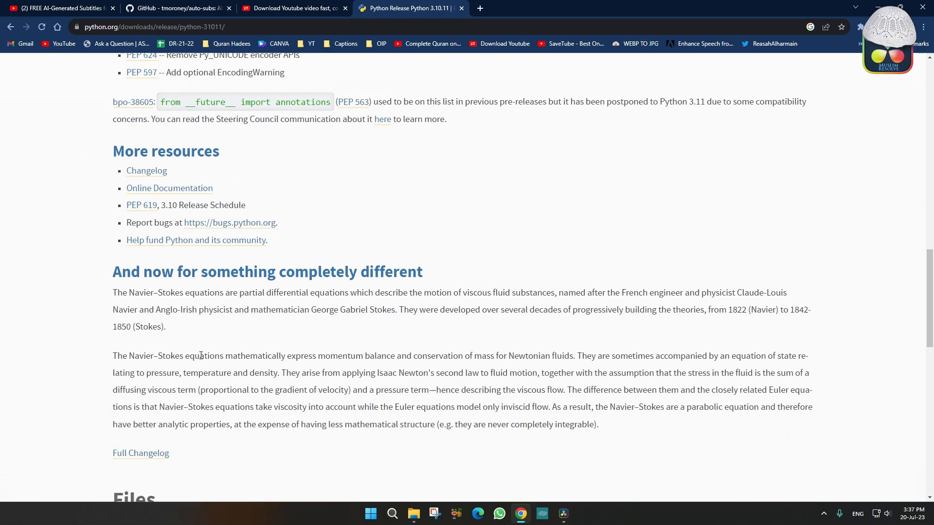
pyautogui.scroll(-3)
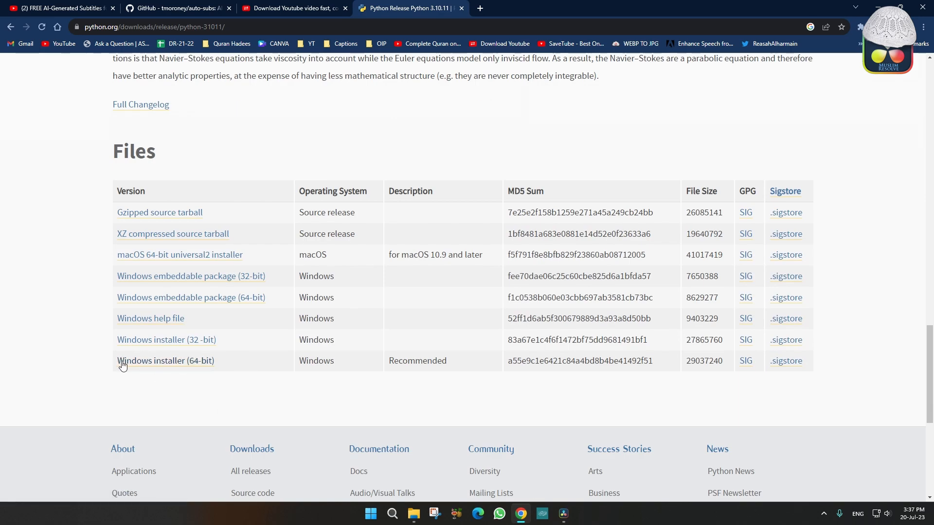
pyautogui.moveTo(282, 369)
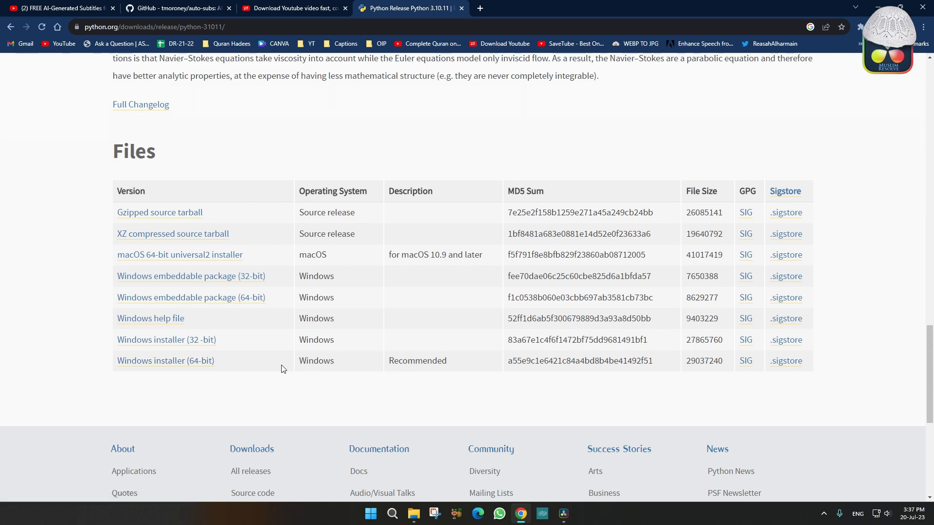
pyautogui.doubleClick(316, 361)
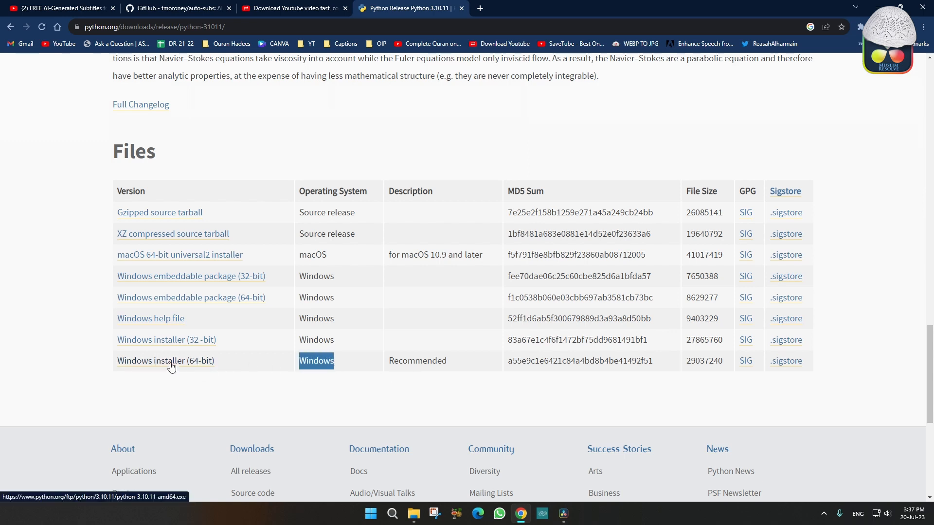
pyautogui.click(165, 361)
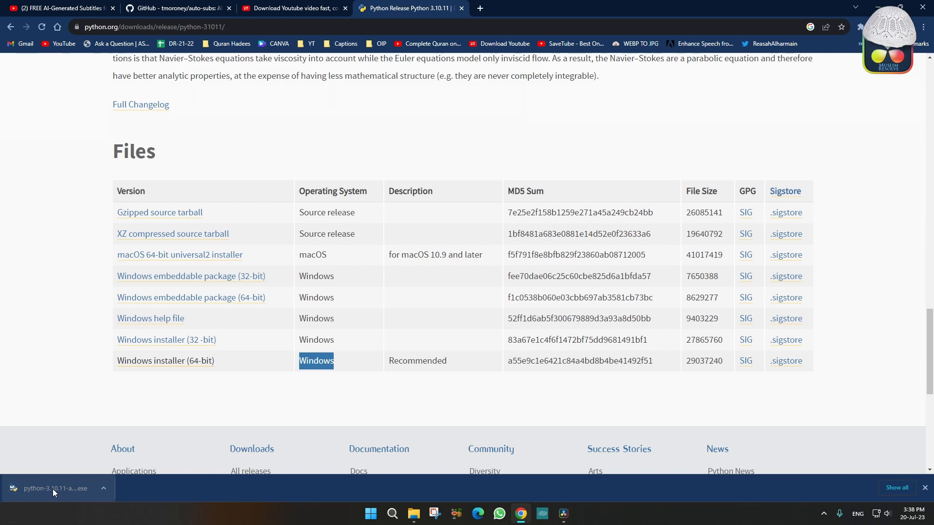
pyautogui.click(54, 488)
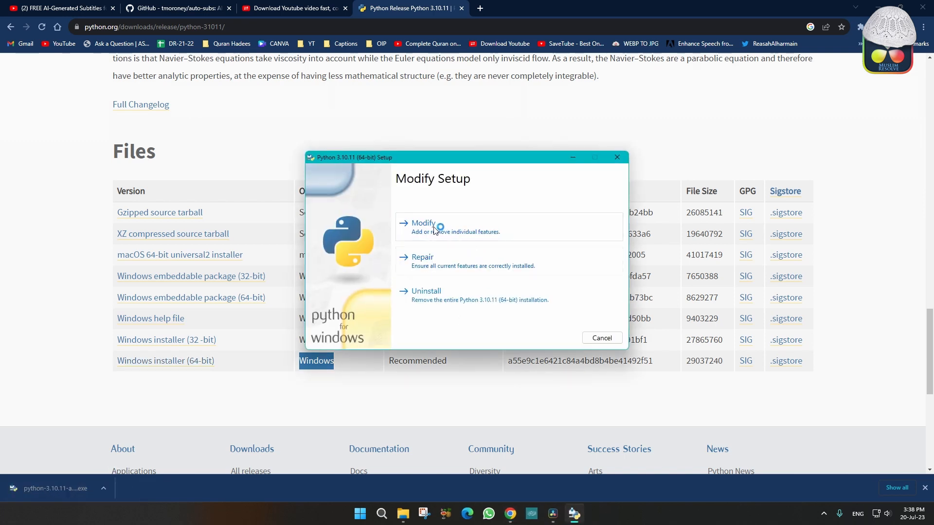
pyautogui.click(423, 226)
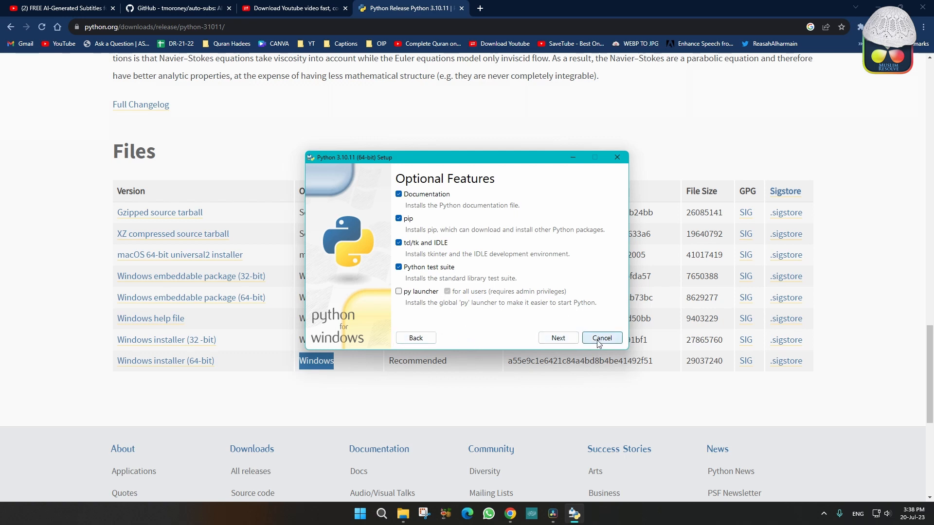
pyautogui.click(601, 338)
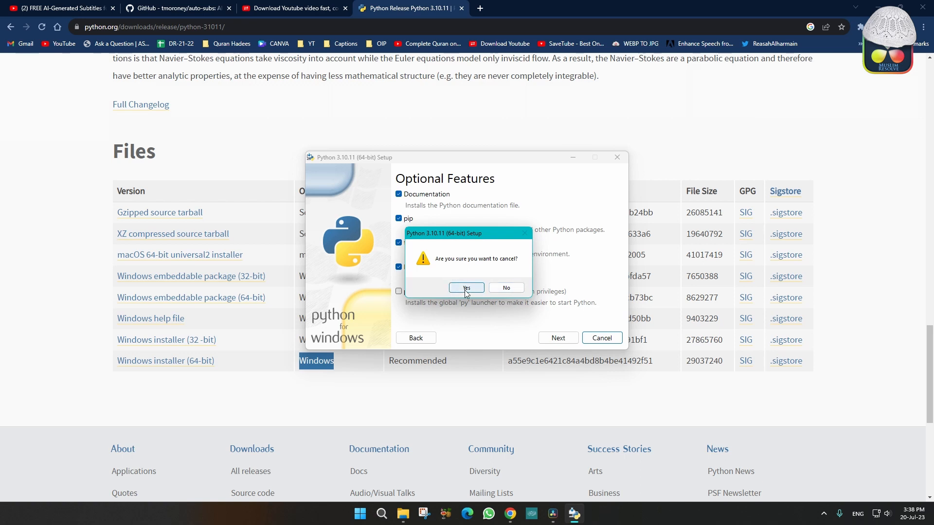
pyautogui.click(466, 287)
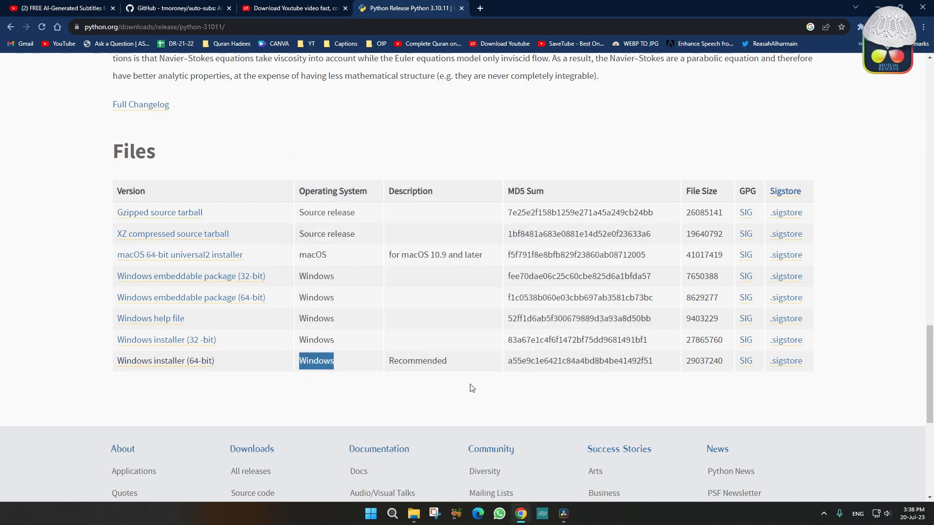
# Run python in Command Prompt, confirm version 3.10.11, then close the window.
pyautogui.click(173, 8)
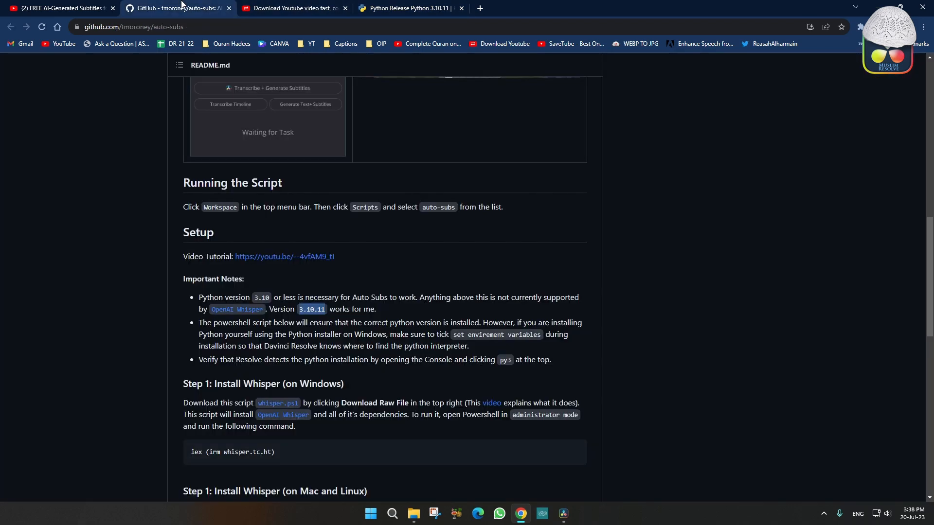
pyautogui.moveTo(236, 294)
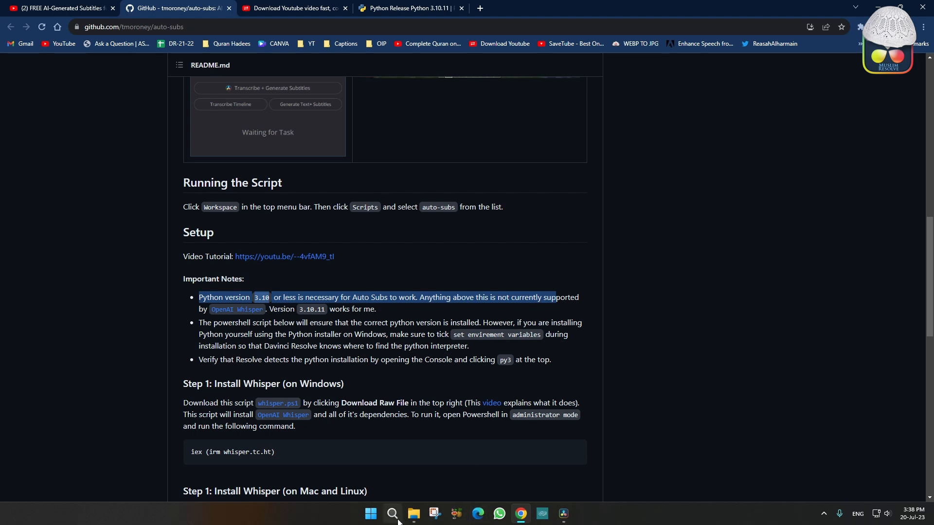
pyautogui.click(391, 517)
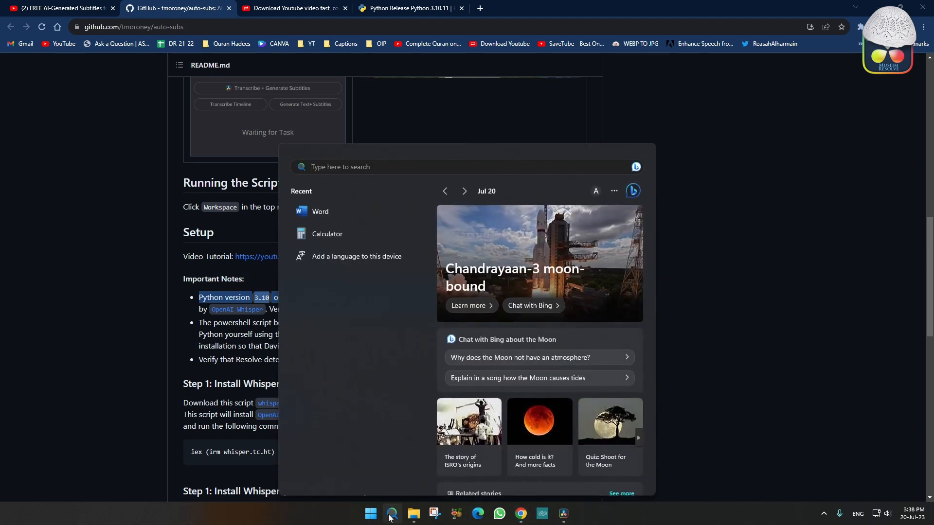
pyautogui.write('cm')
pyautogui.write('p')
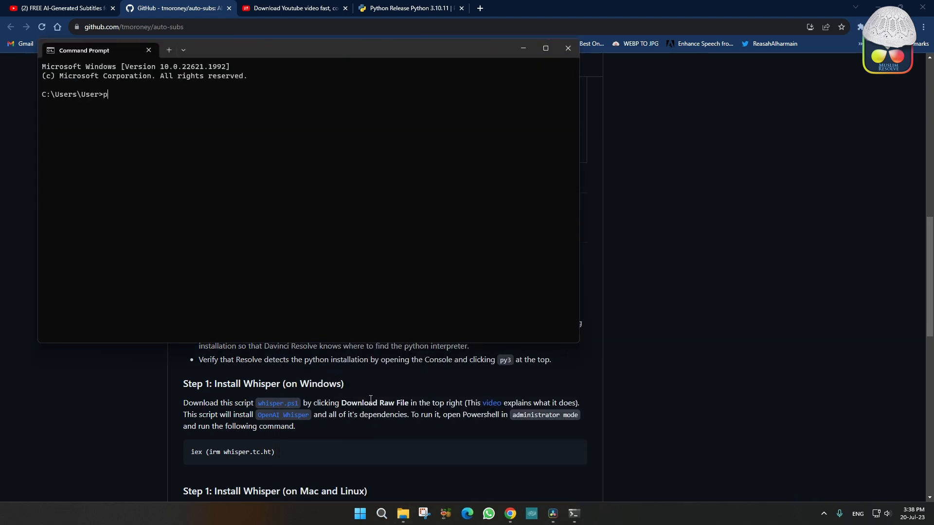
pyautogui.write('ython')
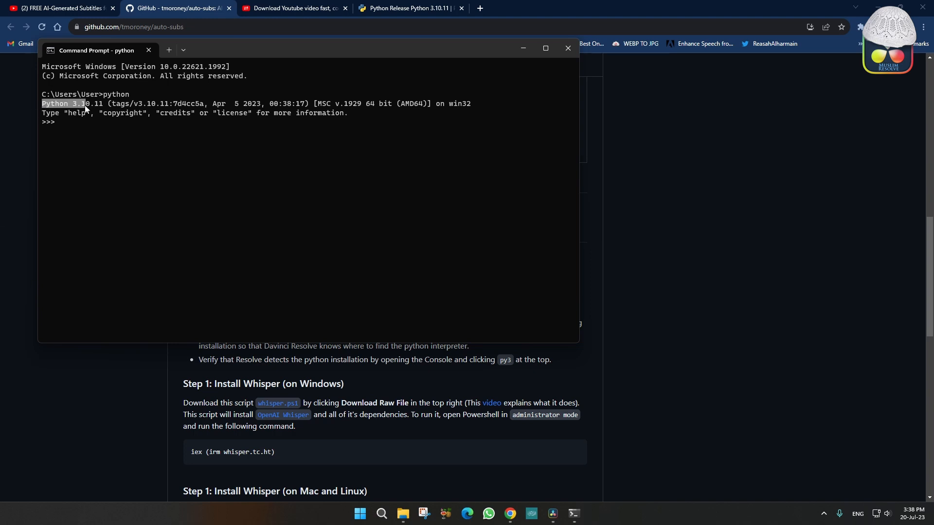
pyautogui.moveTo(66, 103); pyautogui.dragTo(101, 103)
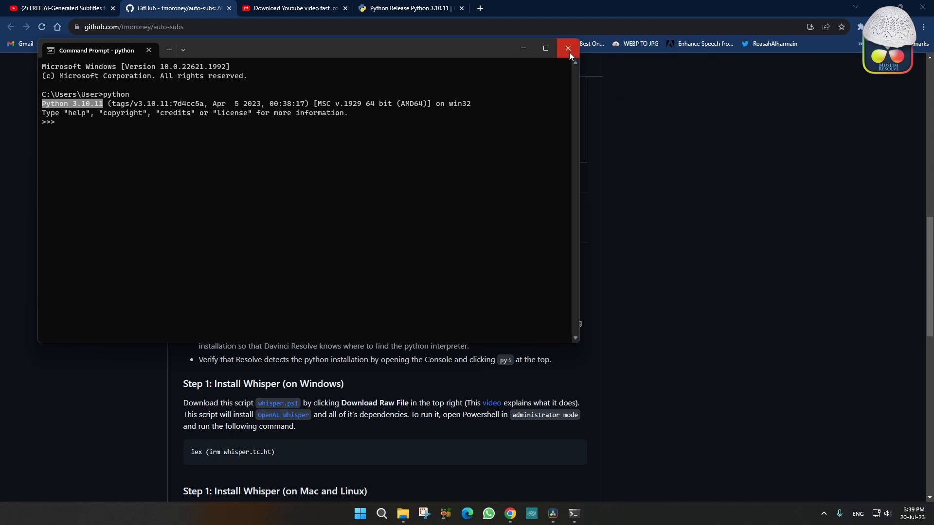
pyautogui.click(567, 48)
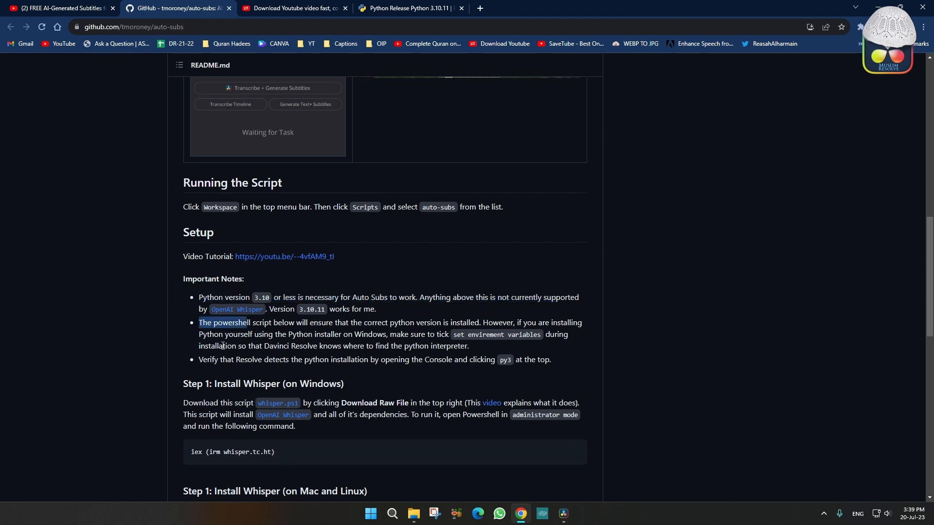
# Launch Windows PowerShell as administrator to run the Whisper script iex (irm whisper.tc.ht).
pyautogui.scroll(-3)
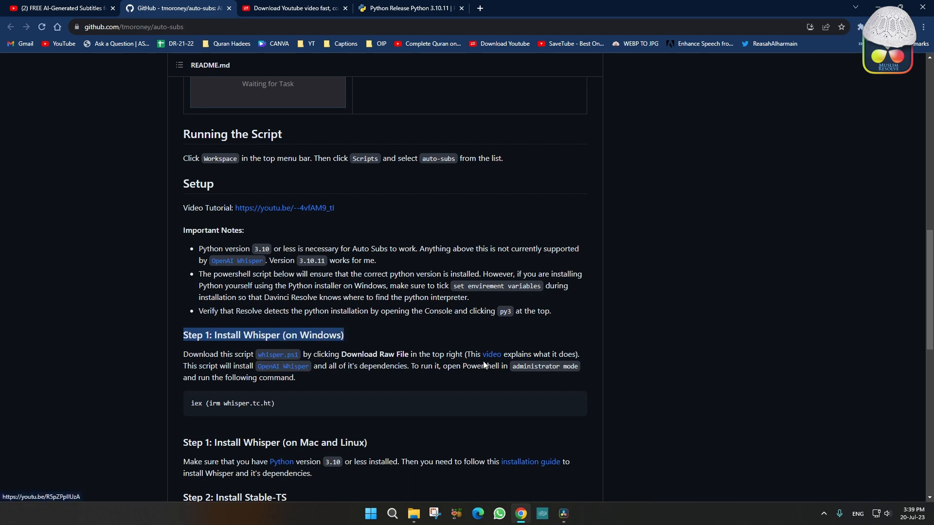
pyautogui.moveTo(491, 355)
pyautogui.write('powe')
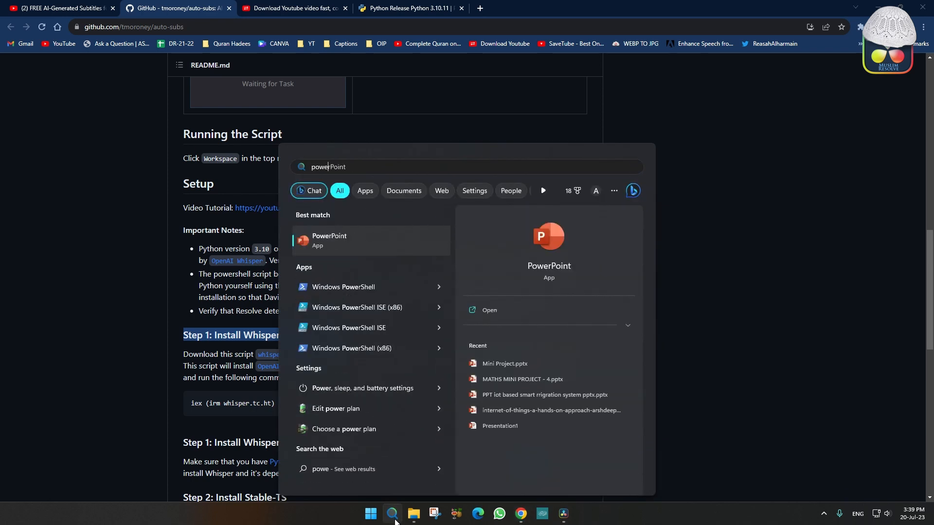
pyautogui.moveTo(381, 292)
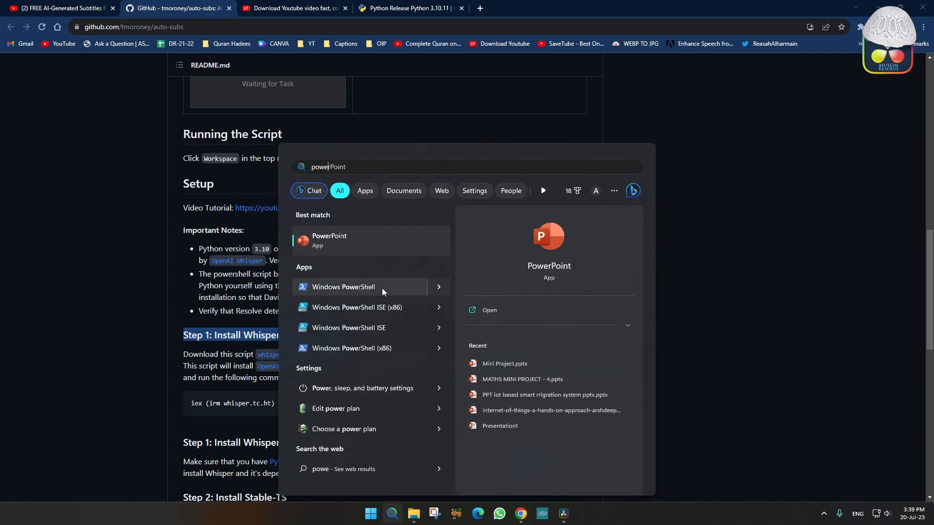
pyautogui.click(343, 292)
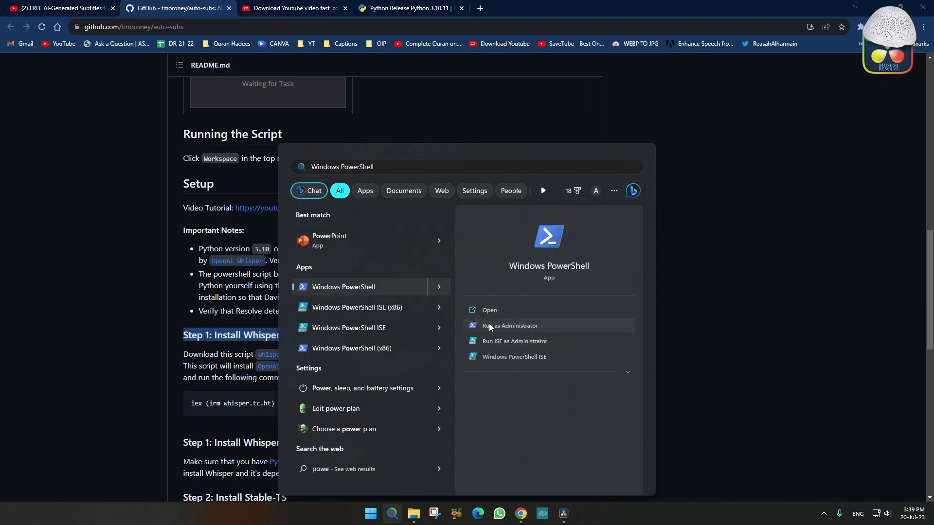
pyautogui.click(509, 325)
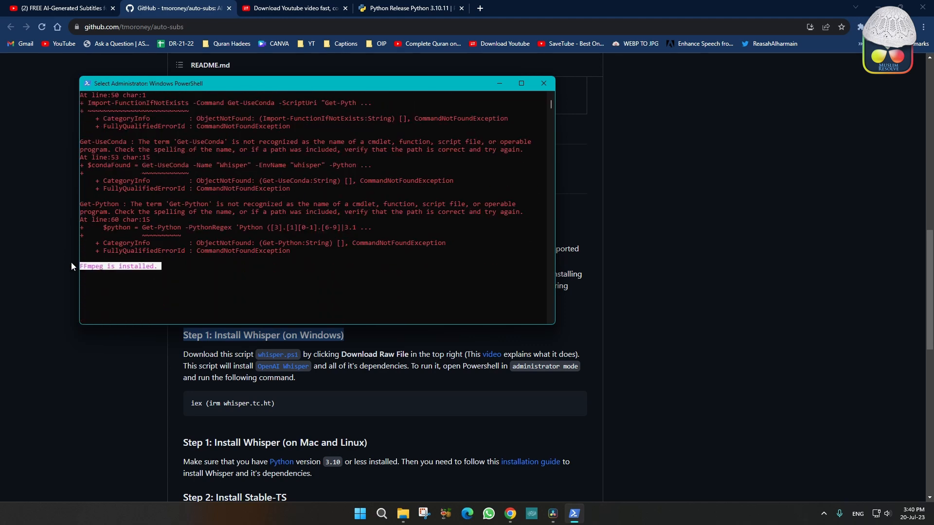
pyautogui.moveTo(106, 281)
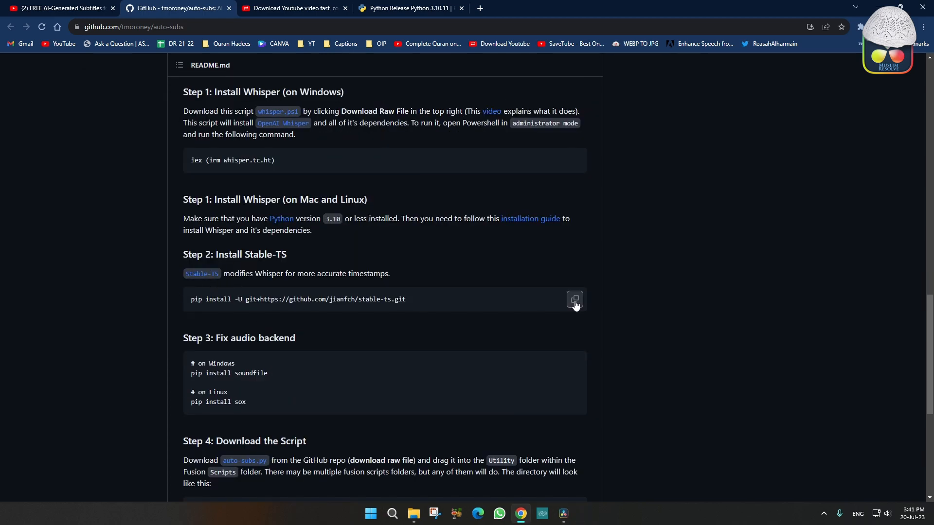
# Copy the Stable-TS pip command and run it in an administrator PowerShell.
pyautogui.click(391, 513)
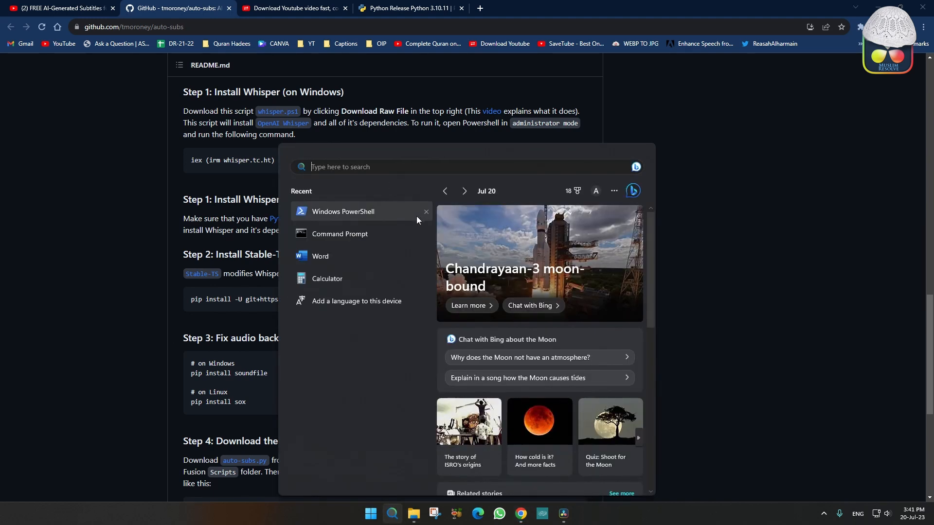
pyautogui.write('powe')
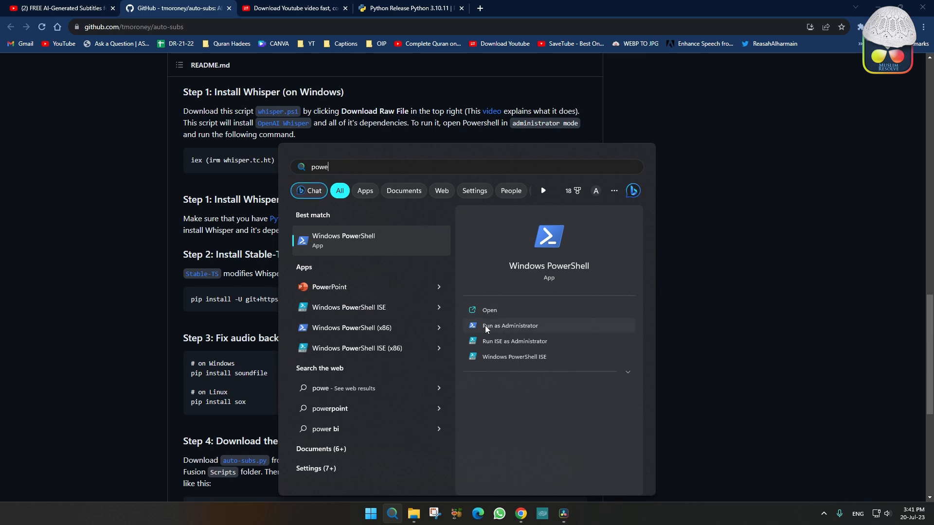
pyautogui.click(509, 326)
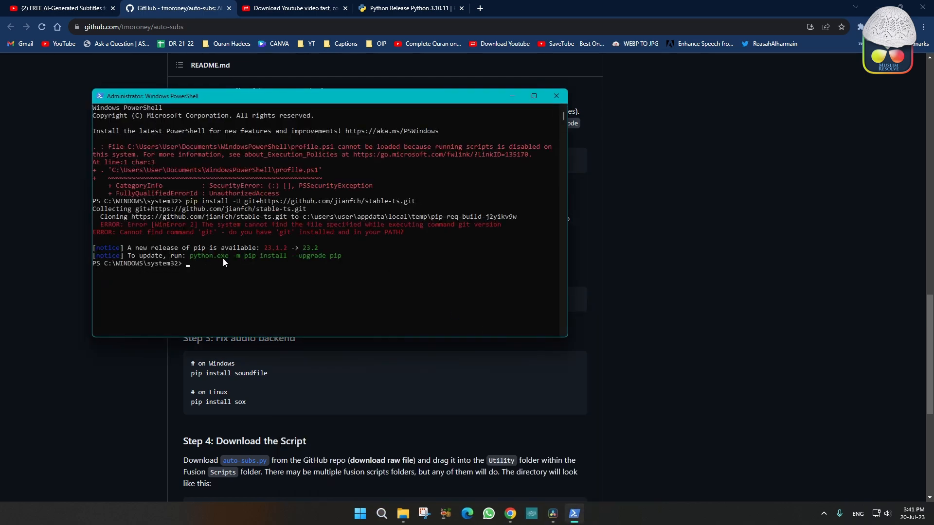
pyautogui.click(555, 95)
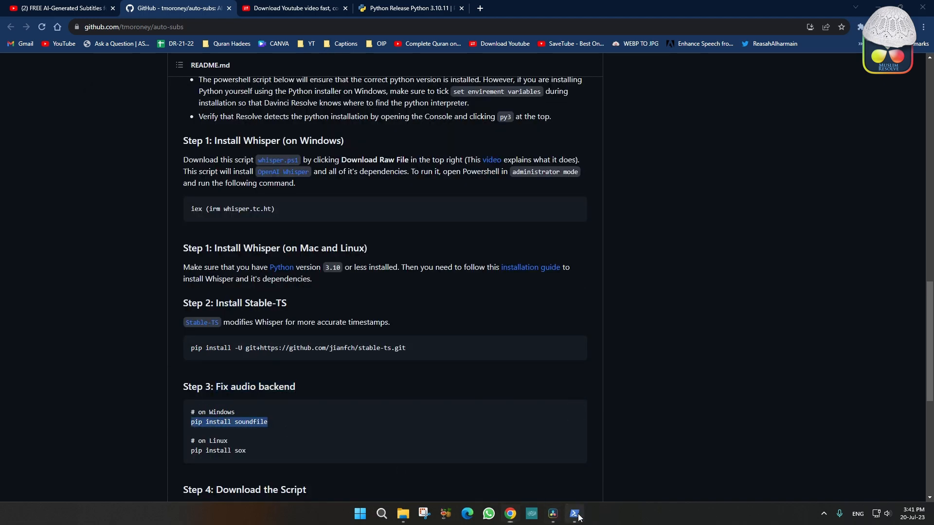
# Download auto-subs.py as a raw file and read the Utility folder install path.
pyautogui.click(573, 513)
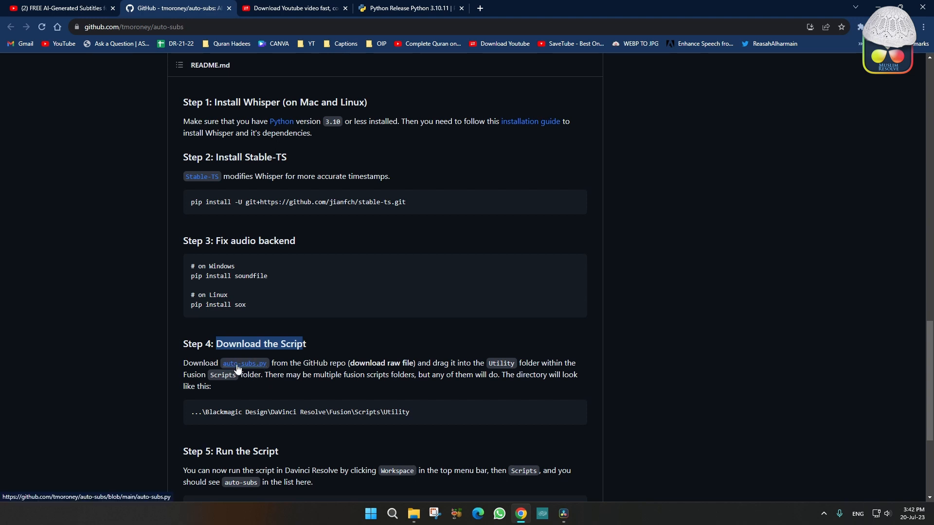
pyautogui.click(244, 365)
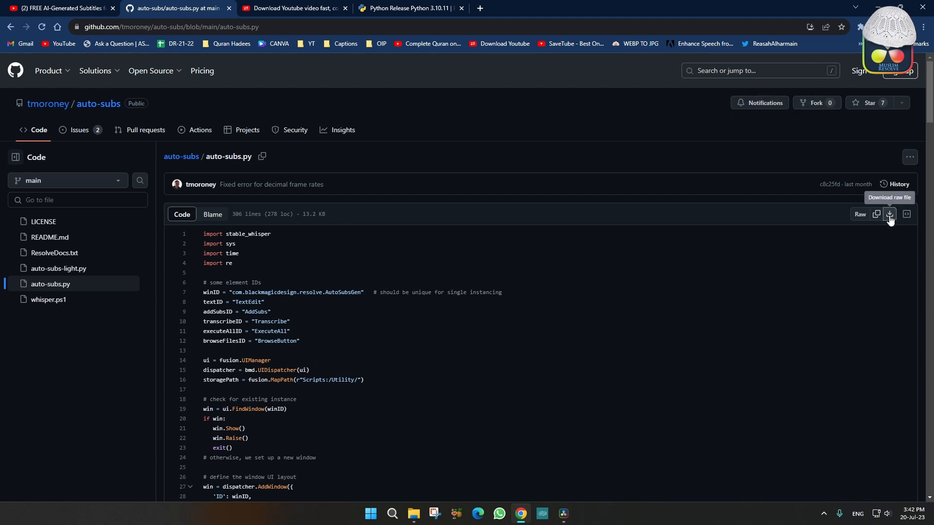
pyautogui.click(889, 216)
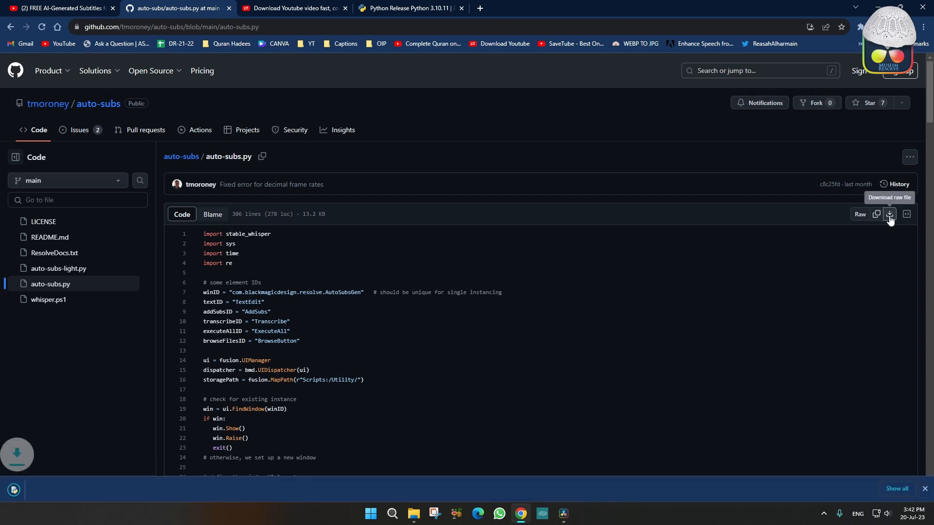
pyautogui.click(890, 215)
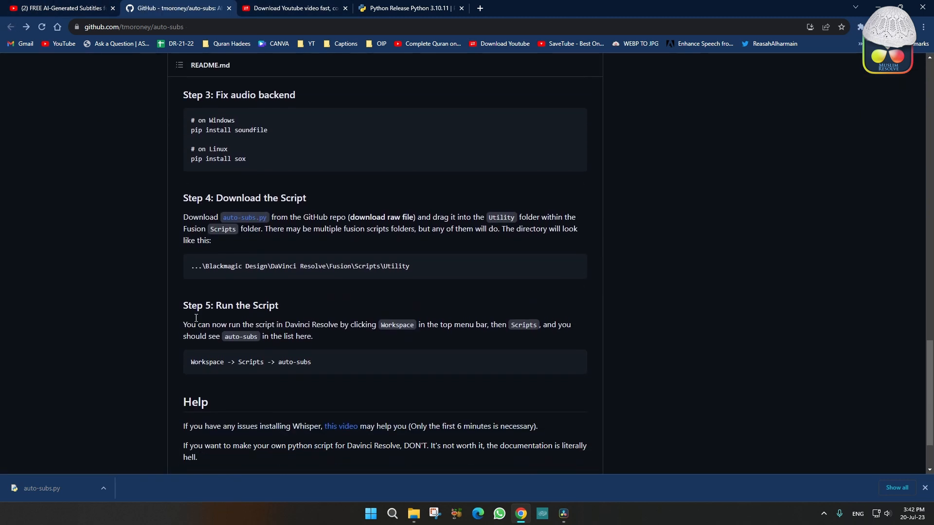
pyautogui.moveTo(22, 475)
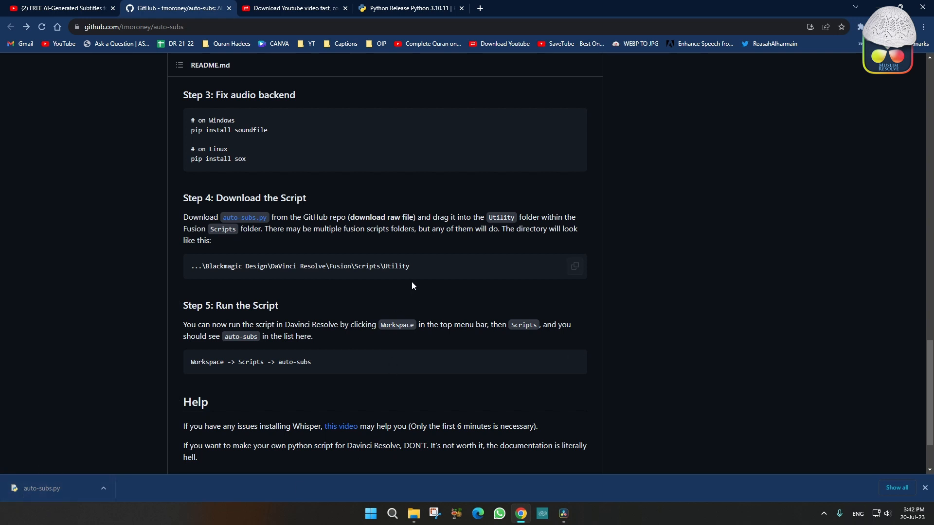
pyautogui.doubleClick(395, 265)
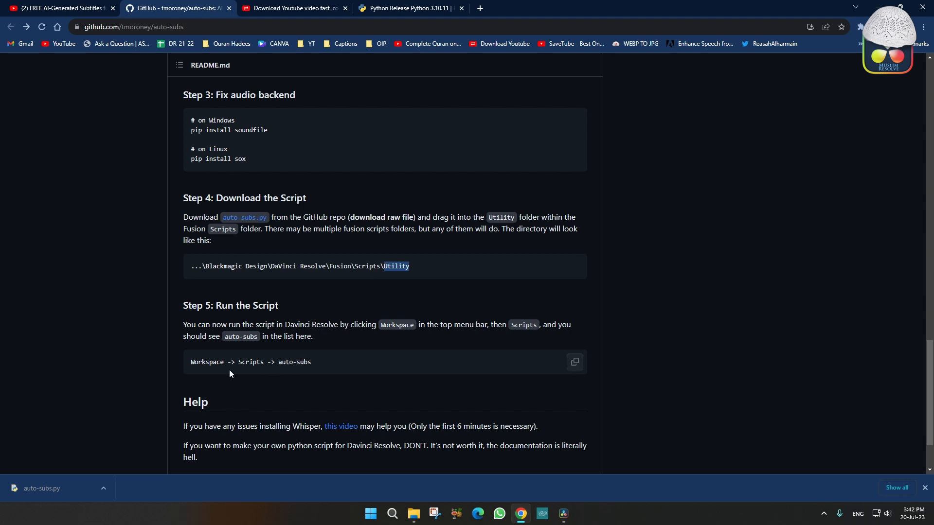
pyautogui.scroll(-3)
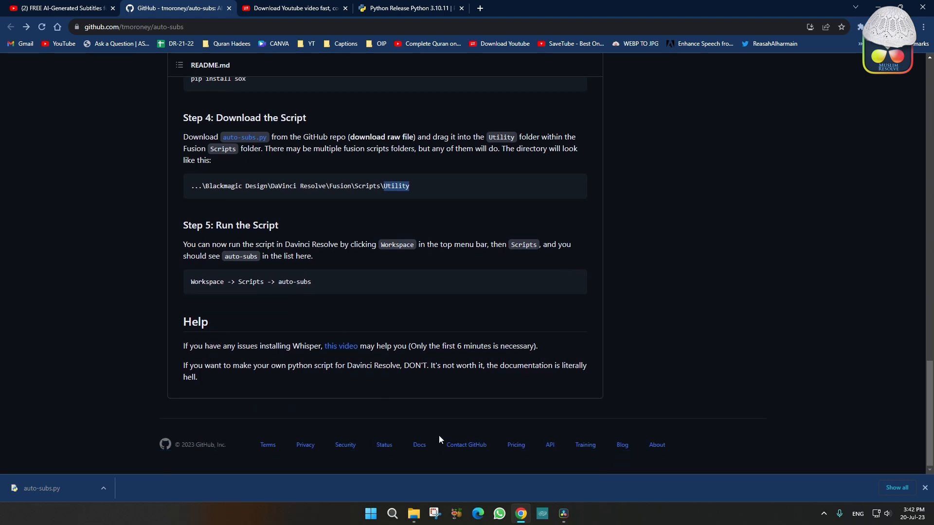
# Close the Auto Subtitle Generator window and switch Resolve to the Fusion page.
pyautogui.click(562, 513)
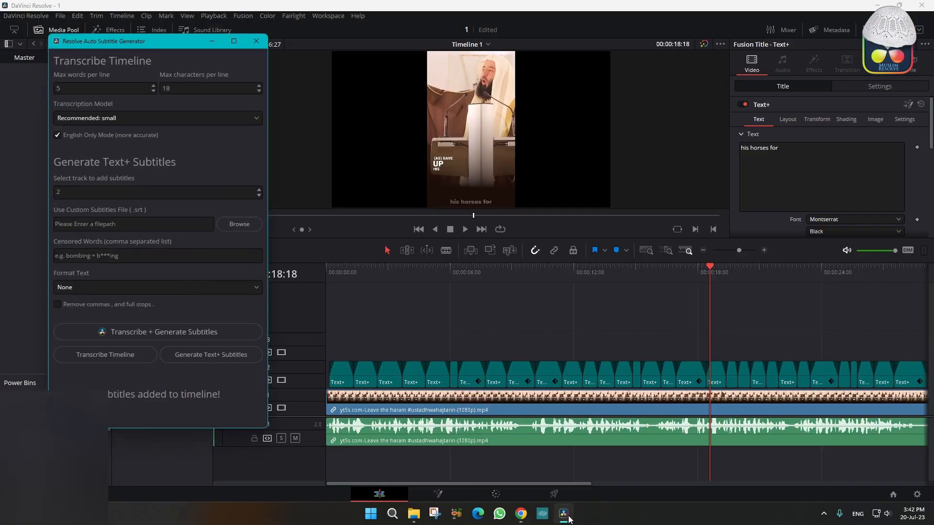
pyautogui.click(256, 41)
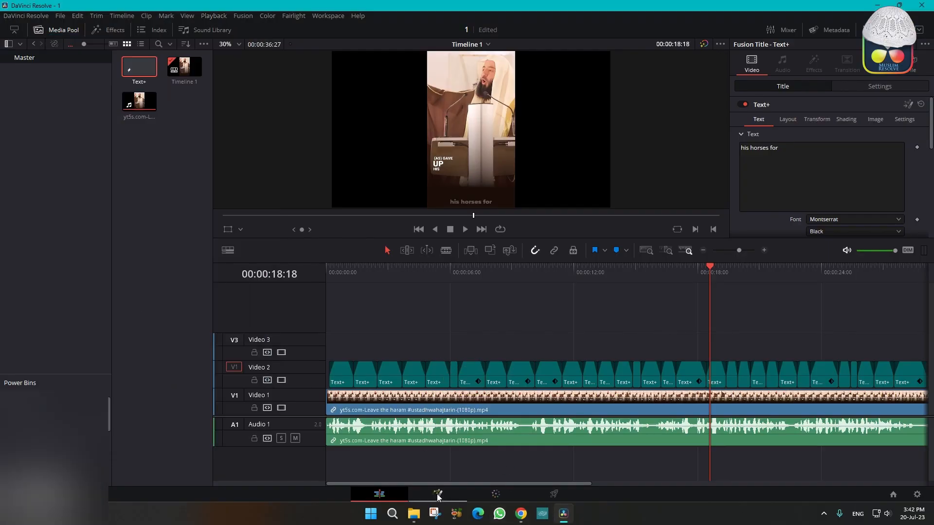
pyautogui.click(438, 493)
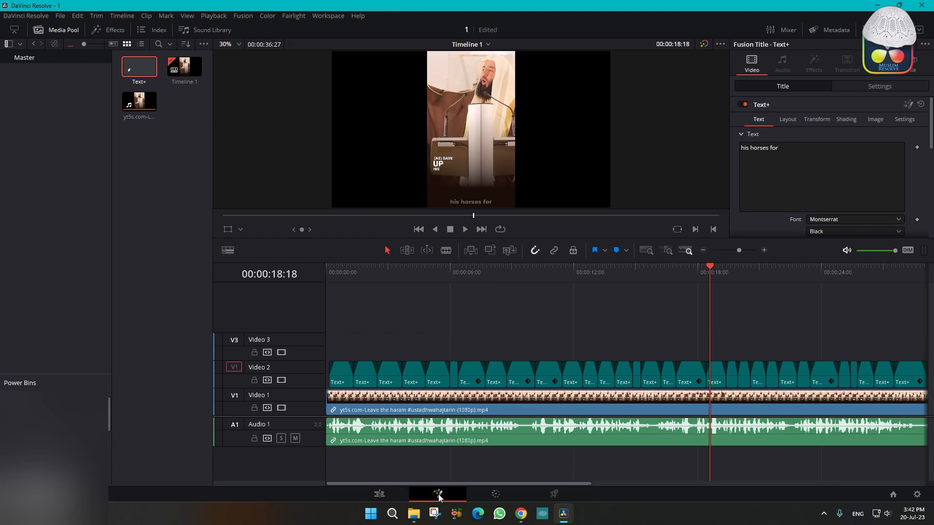
pyautogui.click(438, 494)
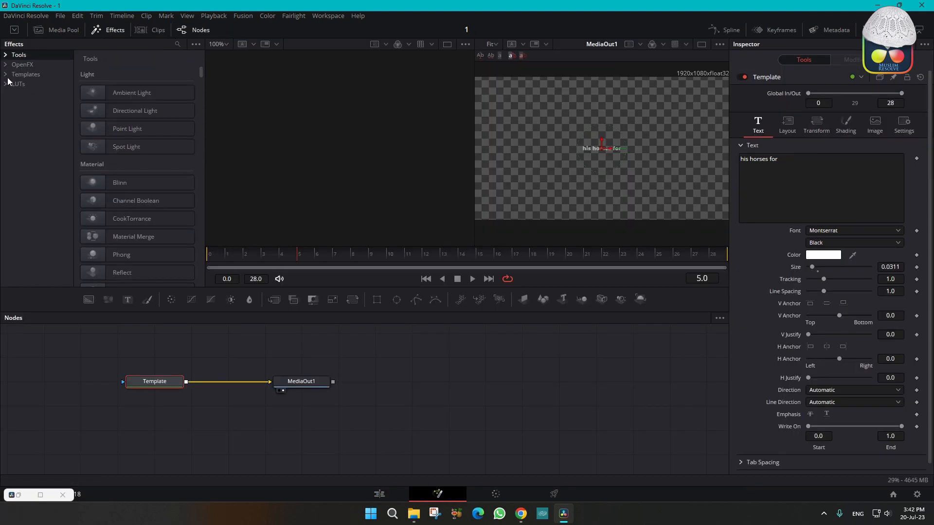
pyautogui.click(26, 74)
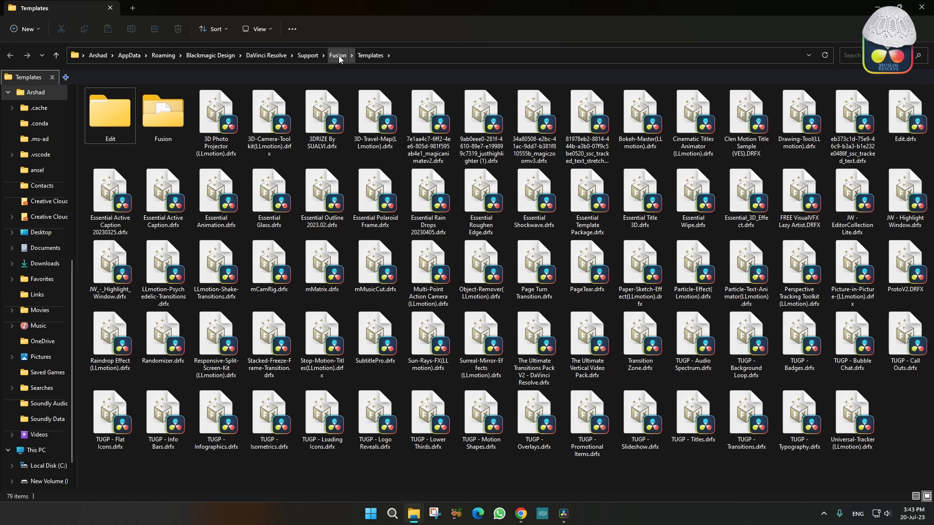
# Navigate Fusion > Scripts > Utility in File Explorer and select auto-subs.py.
pyautogui.click(338, 55)
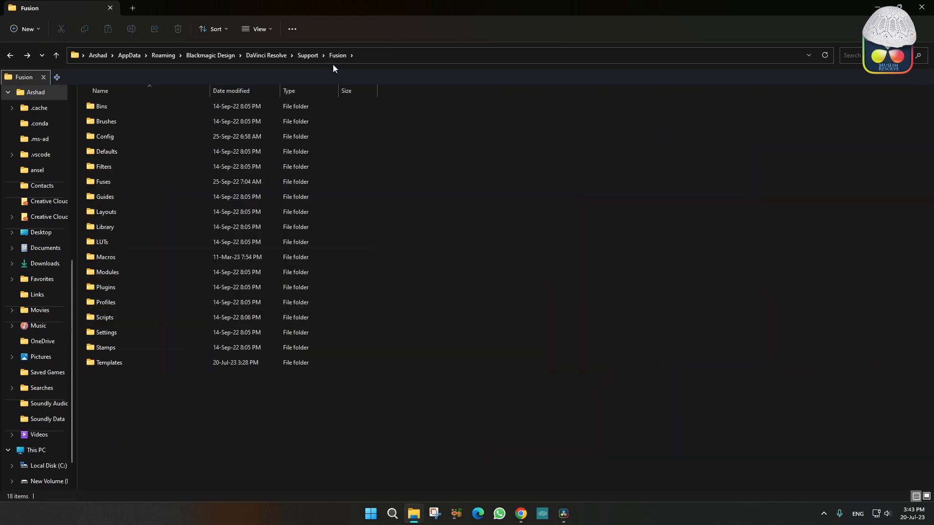
pyautogui.click(106, 287)
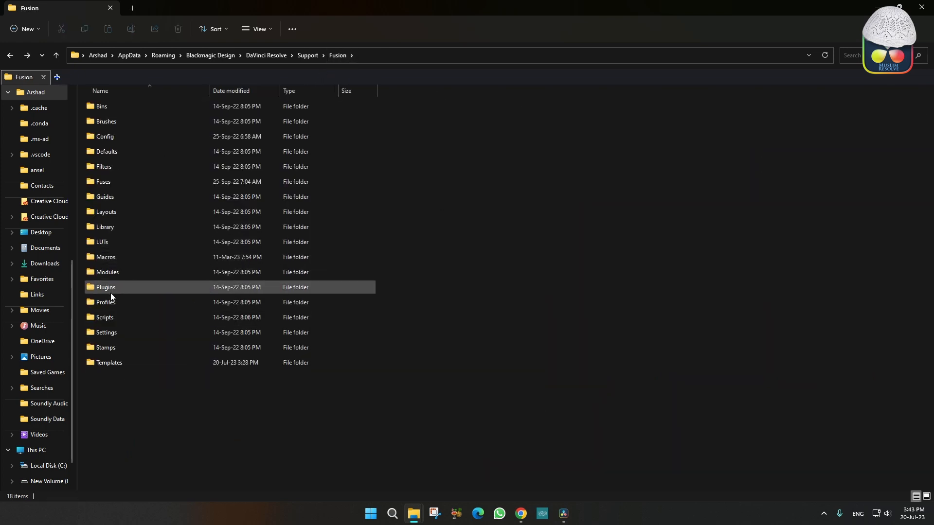
pyautogui.moveTo(104, 318)
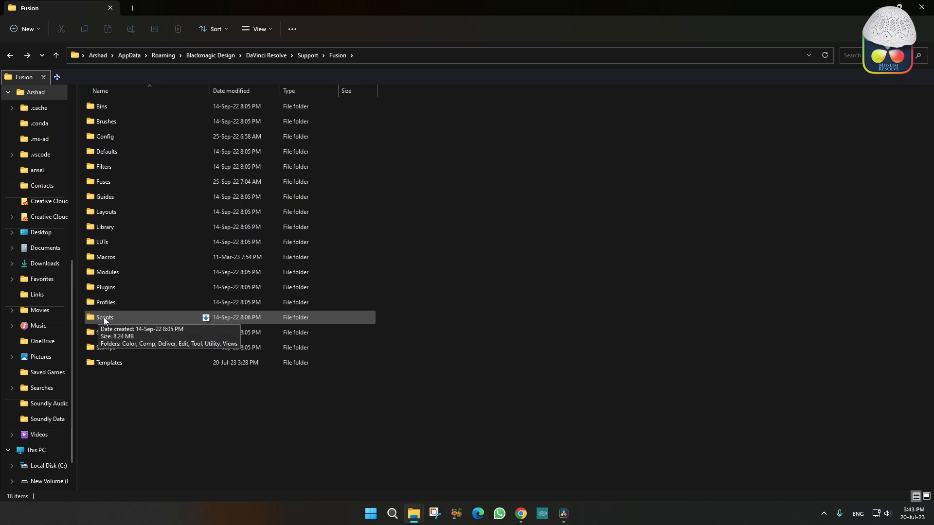
pyautogui.doubleClick(104, 317)
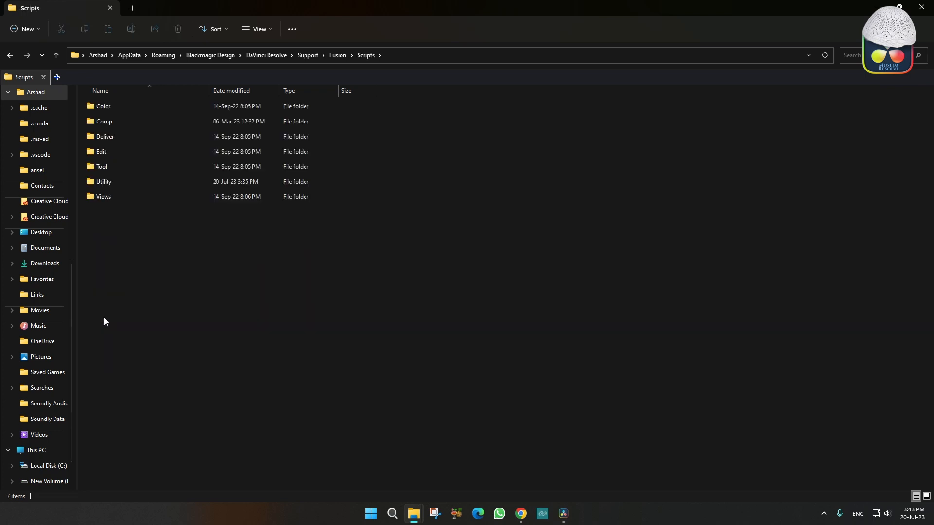
pyautogui.click(102, 181)
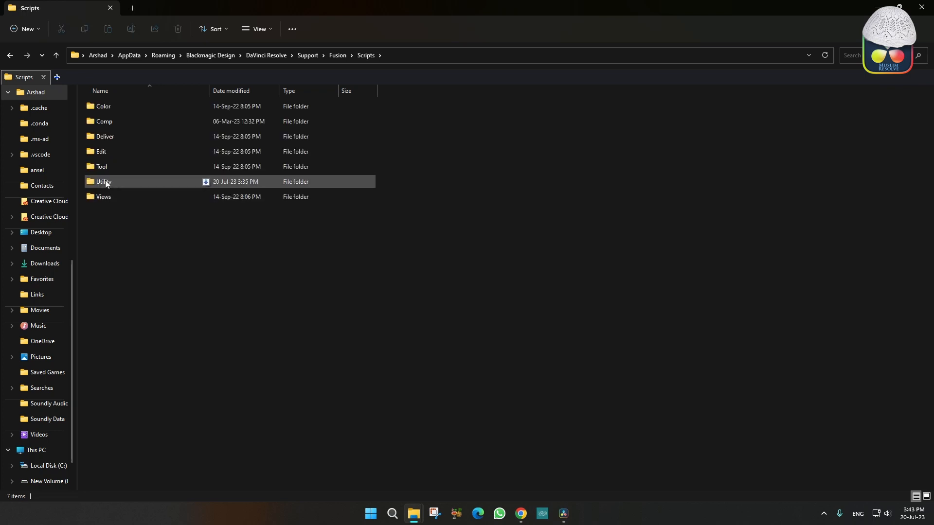
pyautogui.doubleClick(103, 181)
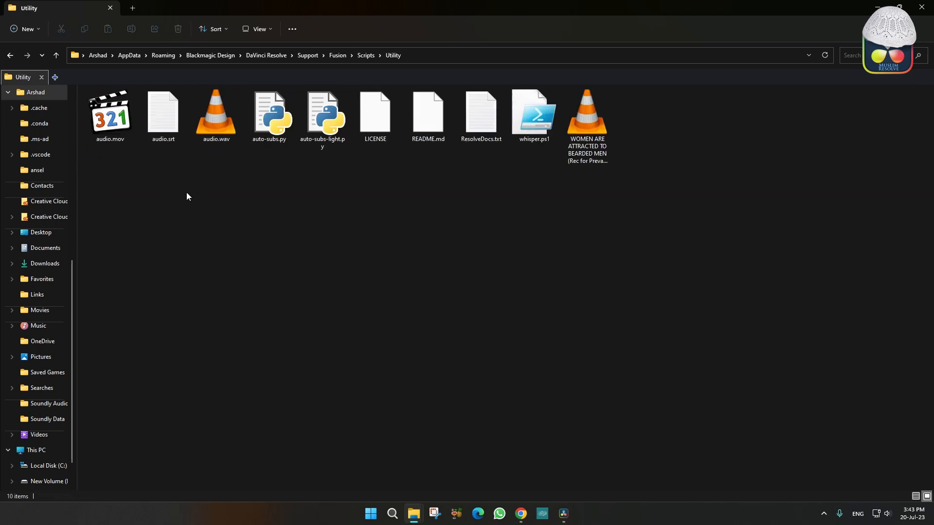
pyautogui.click(268, 113)
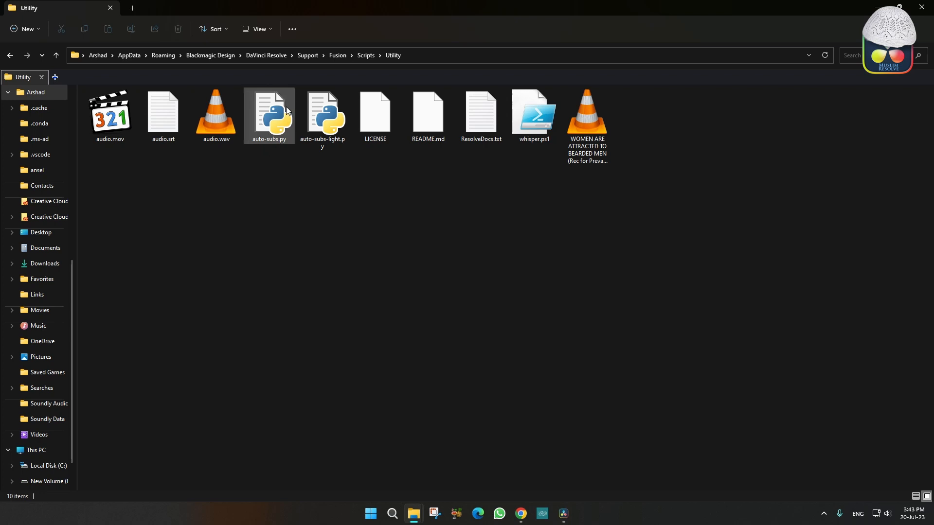
pyautogui.click(321, 116)
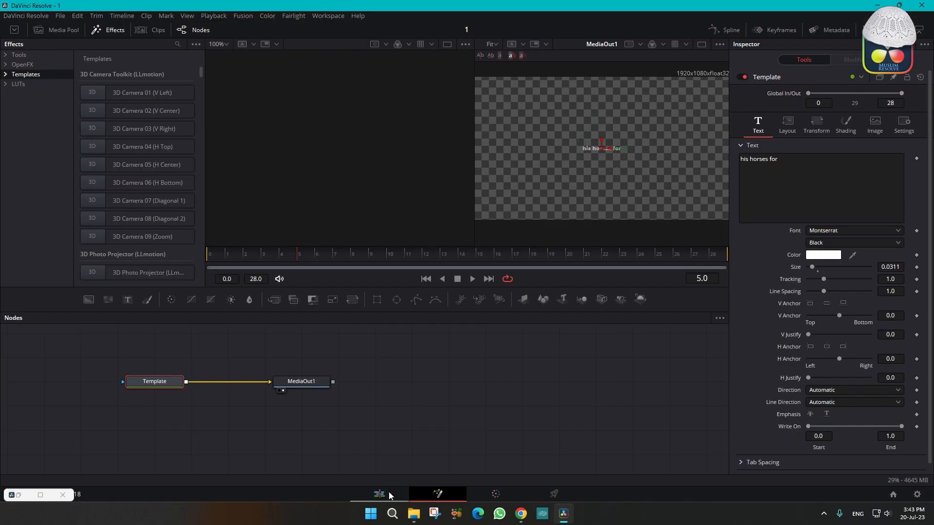
# Add a Text+ title reading 'SALAM' on Video 2, lower it, and save to Media Pool.
pyautogui.click(378, 493)
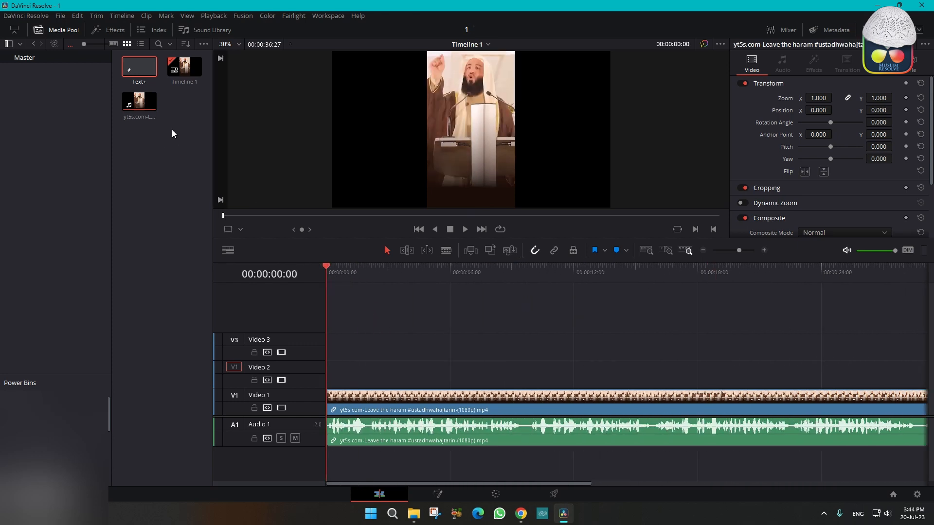
pyautogui.moveTo(103, 54)
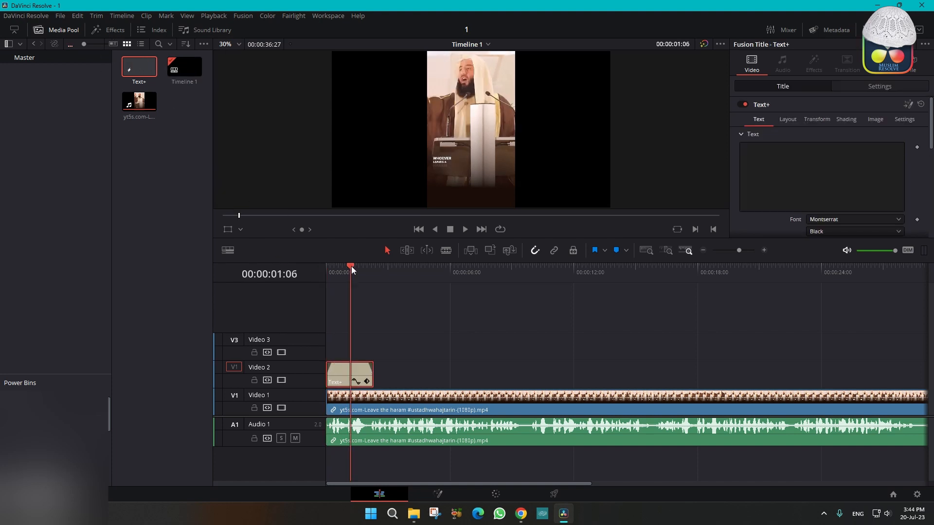
pyautogui.click(820, 175)
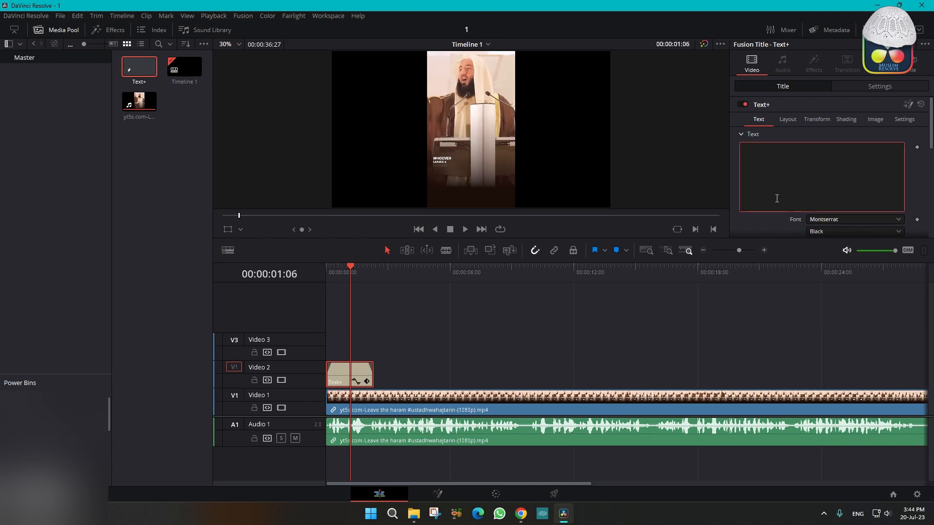
pyautogui.write('S')
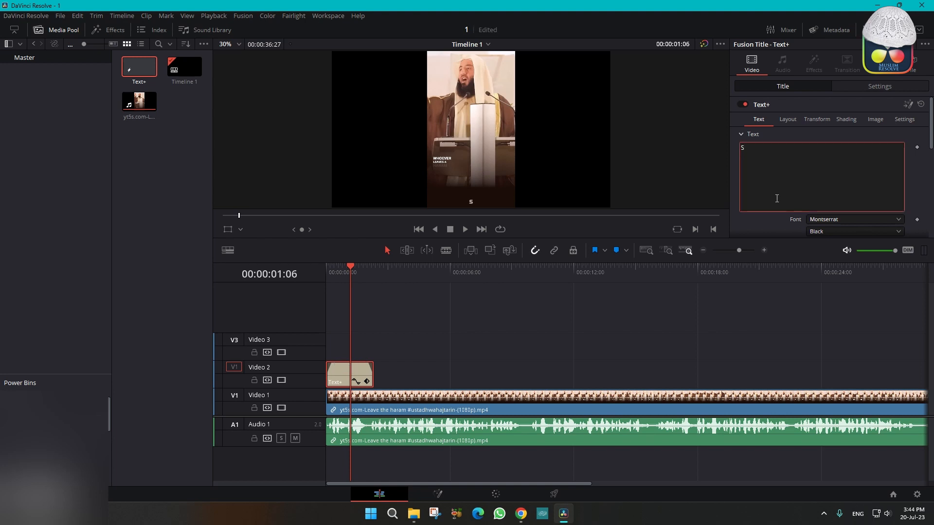
pyautogui.click(879, 86)
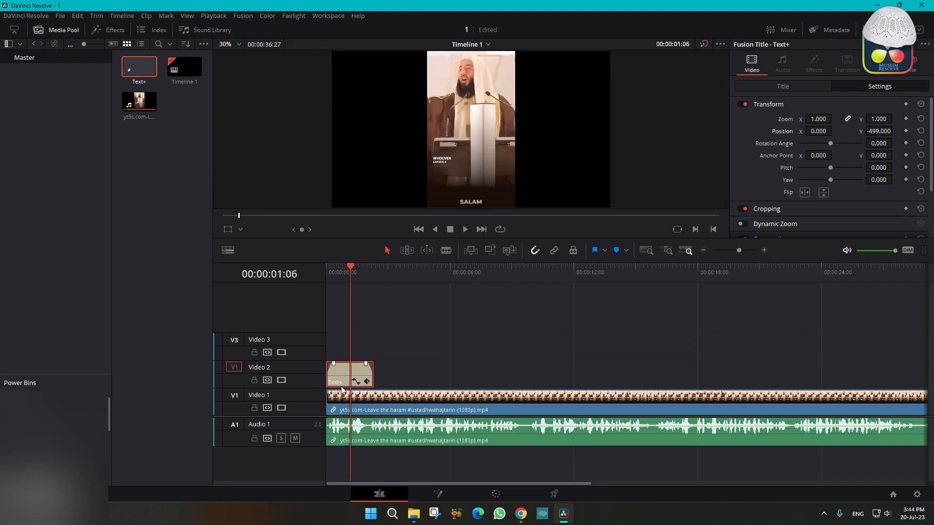
pyautogui.moveTo(593, 355)
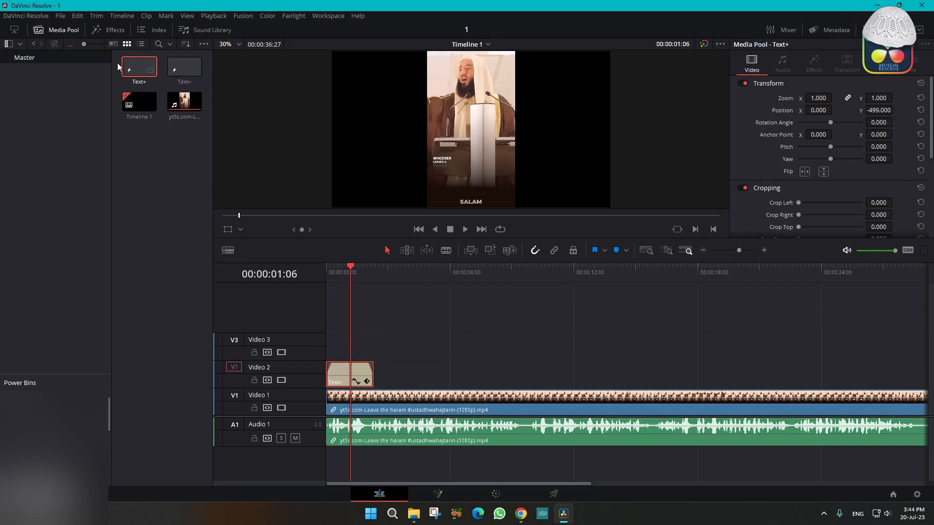
pyautogui.click(138, 66)
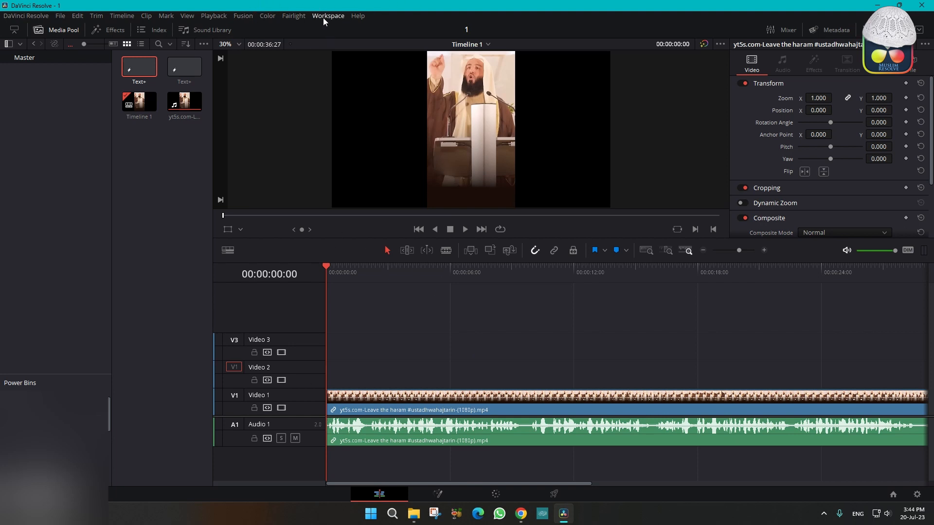
# Open Workspace > Console, then run auto-subs from Workspace > Scripts.
pyautogui.click(328, 16)
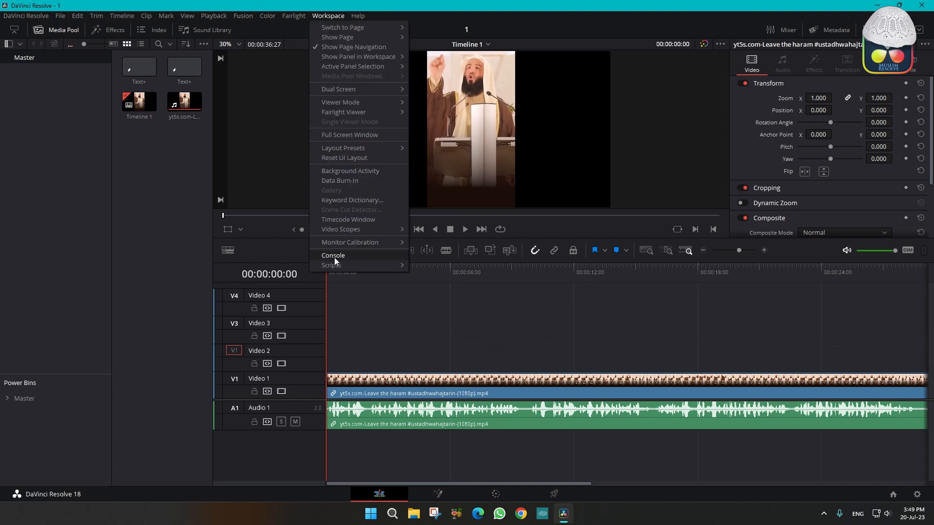
pyautogui.click(332, 255)
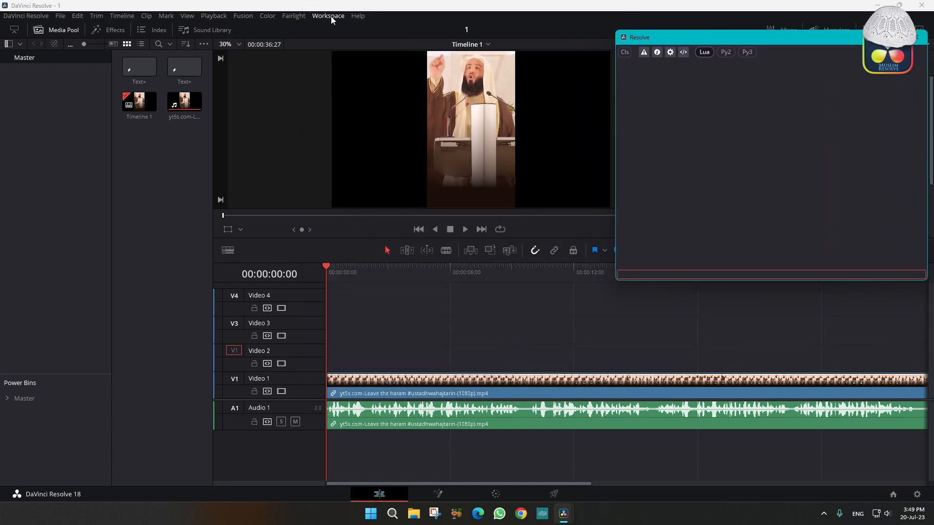
pyautogui.click(327, 15)
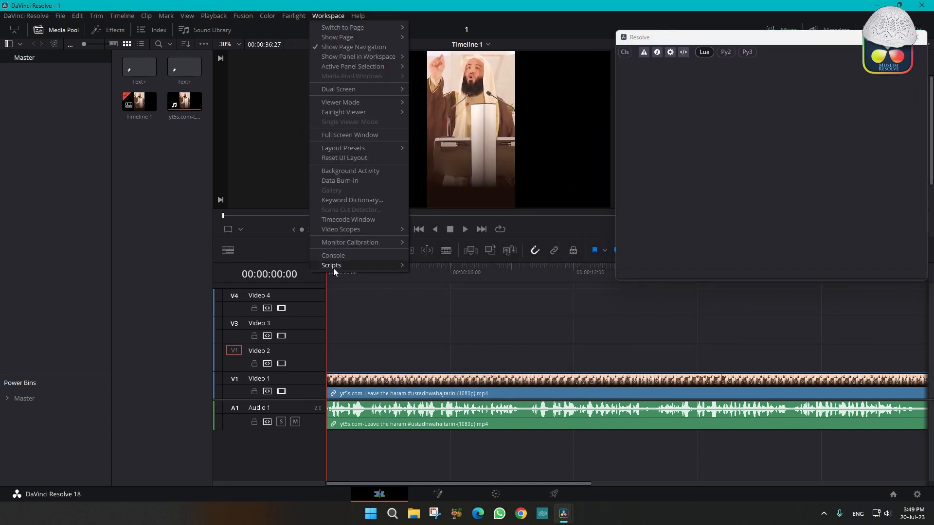
pyautogui.click(331, 265)
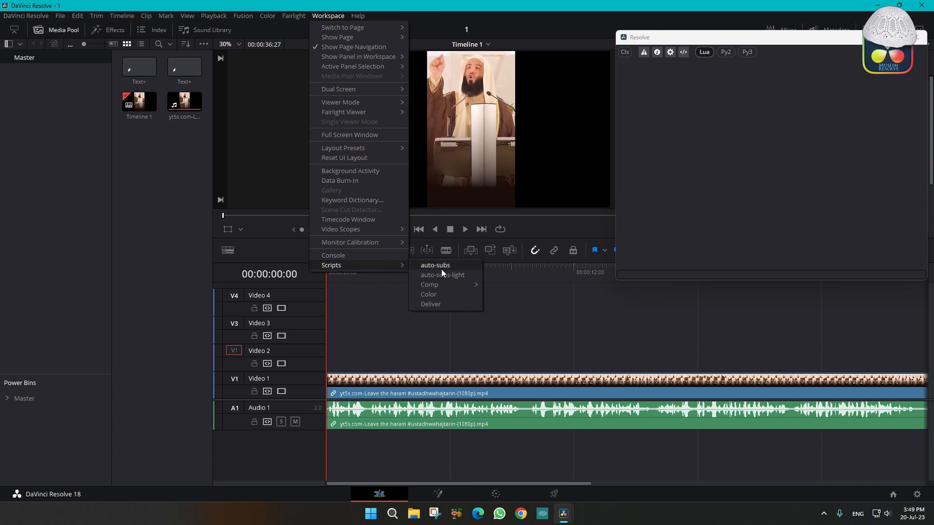
pyautogui.click(435, 265)
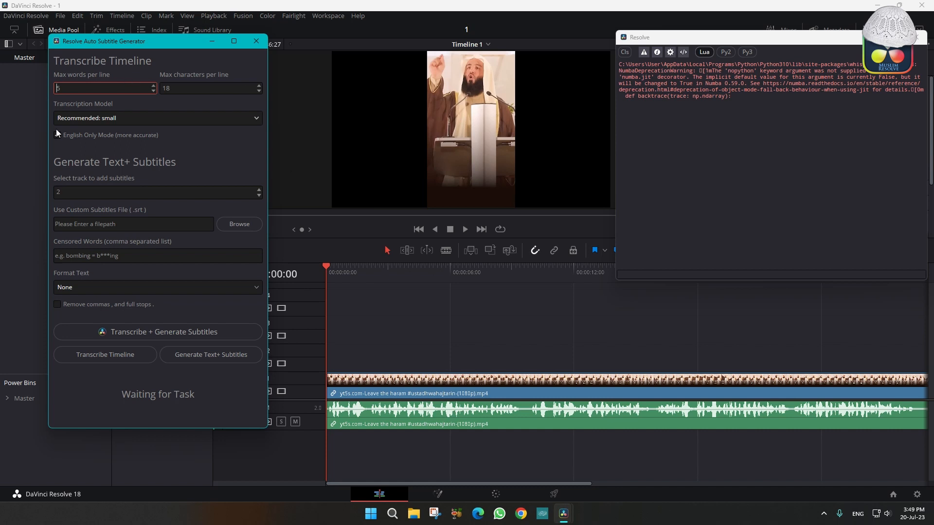
# Enable English Only Mode and run Transcribe + Generate Subtitles for track 2.
pyautogui.click(57, 136)
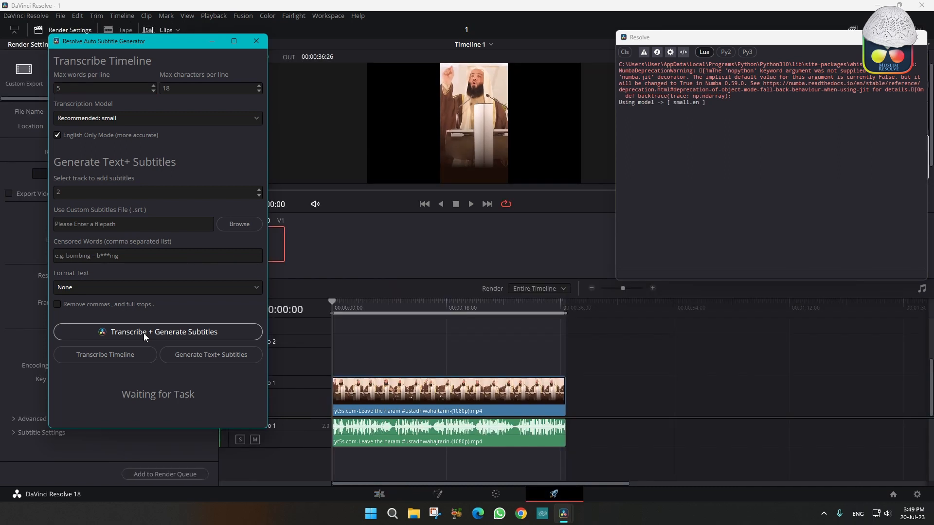
pyautogui.click(157, 332)
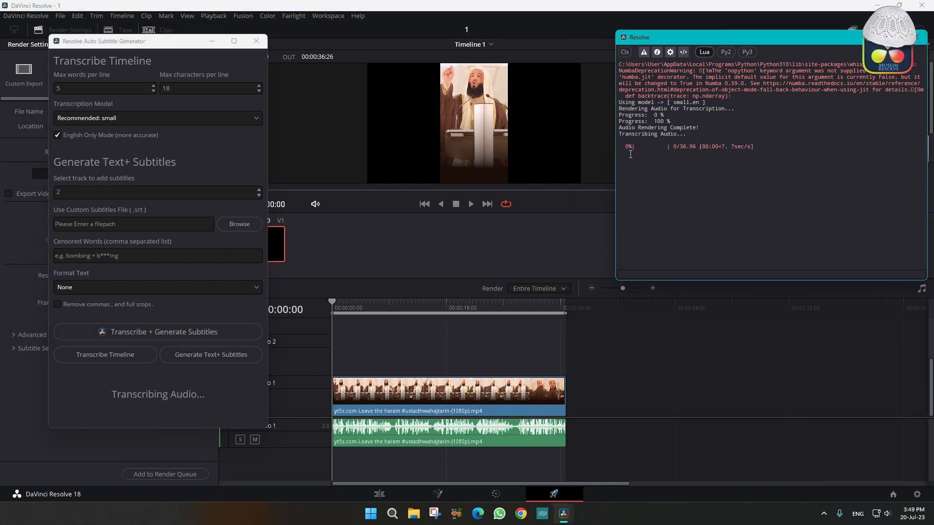
pyautogui.moveTo(689, 167)
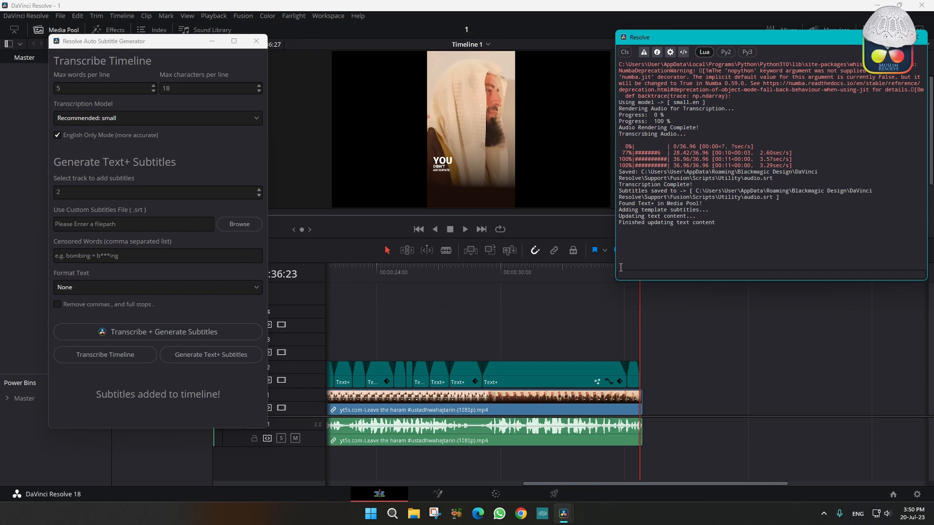
pyautogui.moveTo(351, 271)
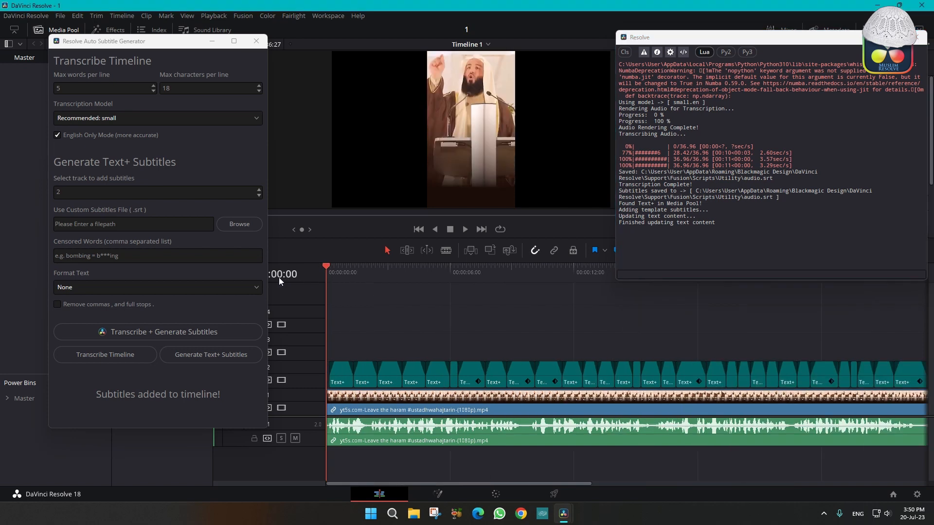
# Play back the timeline to watch the Text+ subtitle clips on Video 2.
pyautogui.click(464, 229)
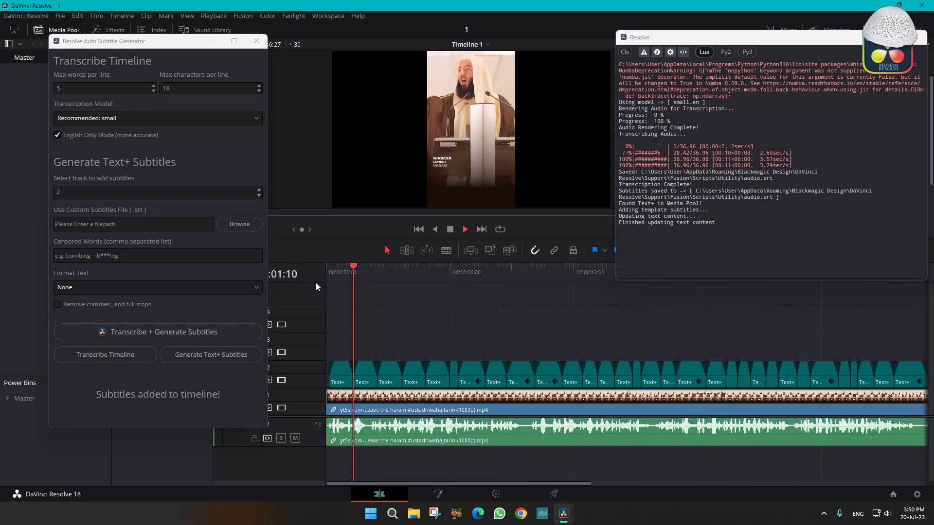